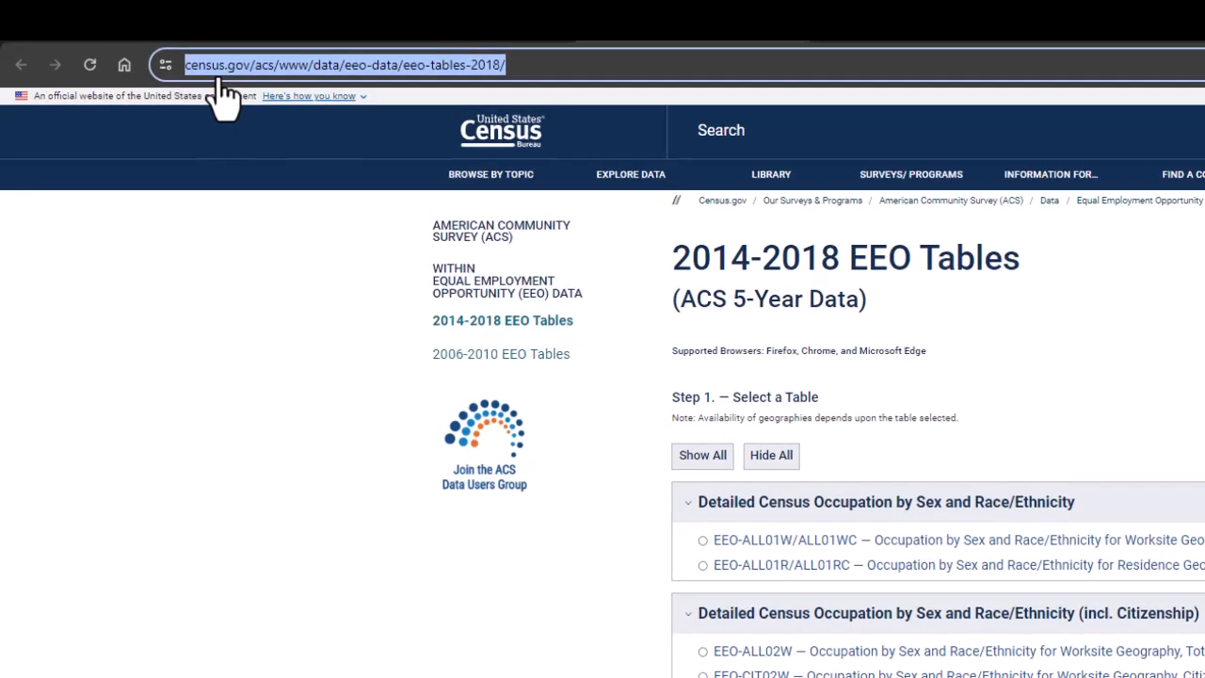
# - Scroll the Step 1 table list and choose the EEO-ALL02R residence geography table
pyautogui.scroll(-3)
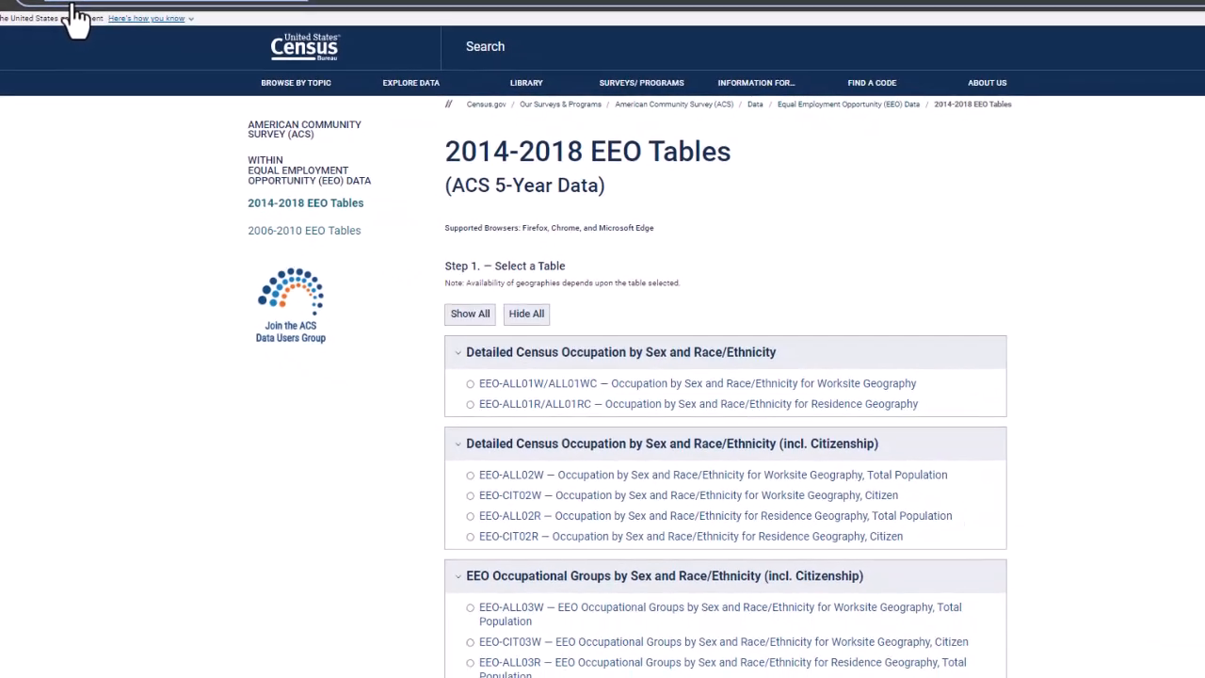
pyautogui.scroll(-3)
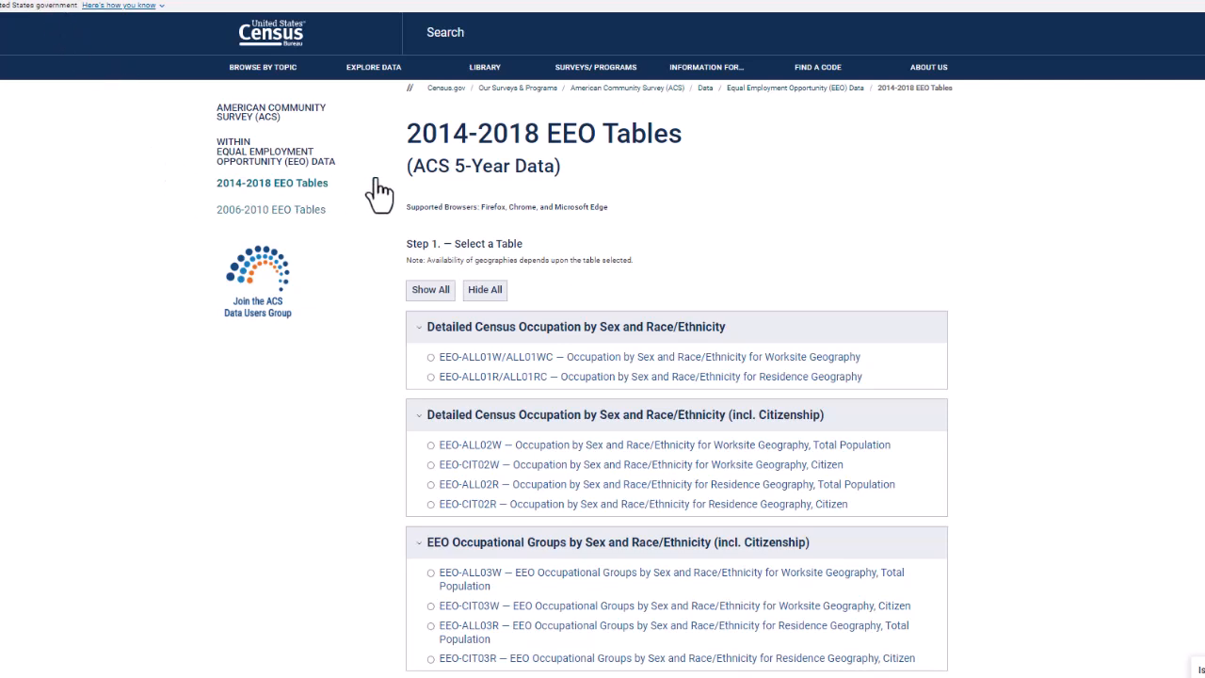
pyautogui.moveTo(399, 160)
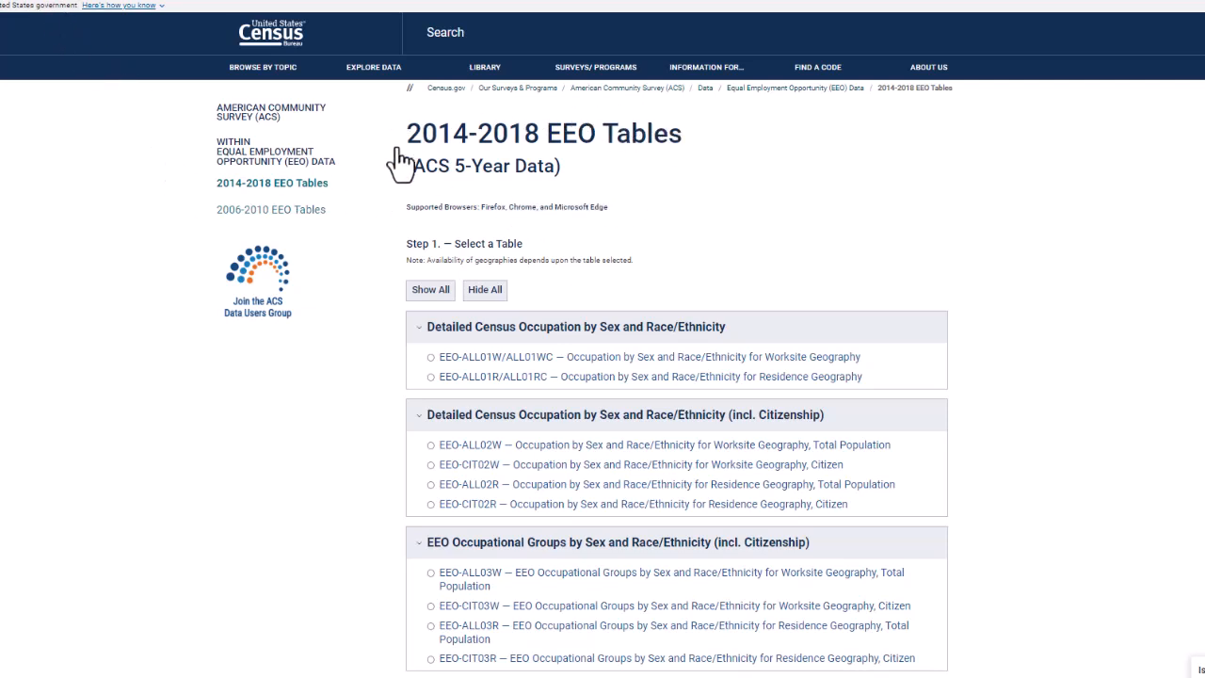
pyautogui.moveTo(403, 192)
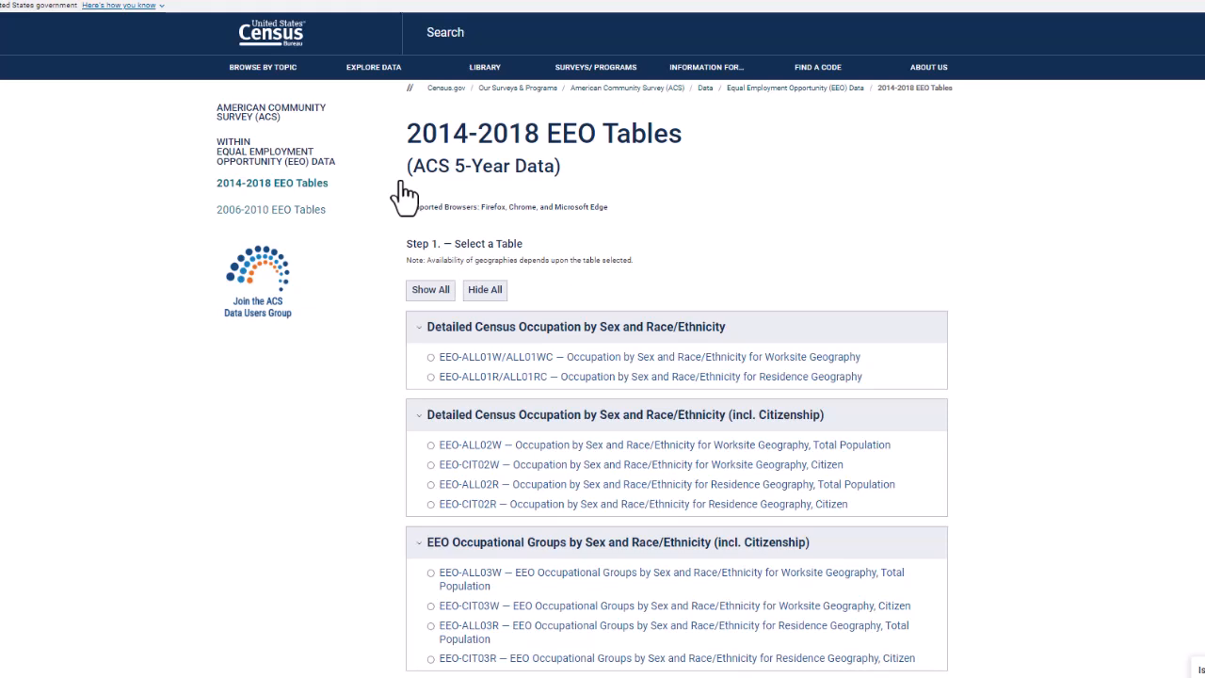
pyautogui.moveTo(459, 209)
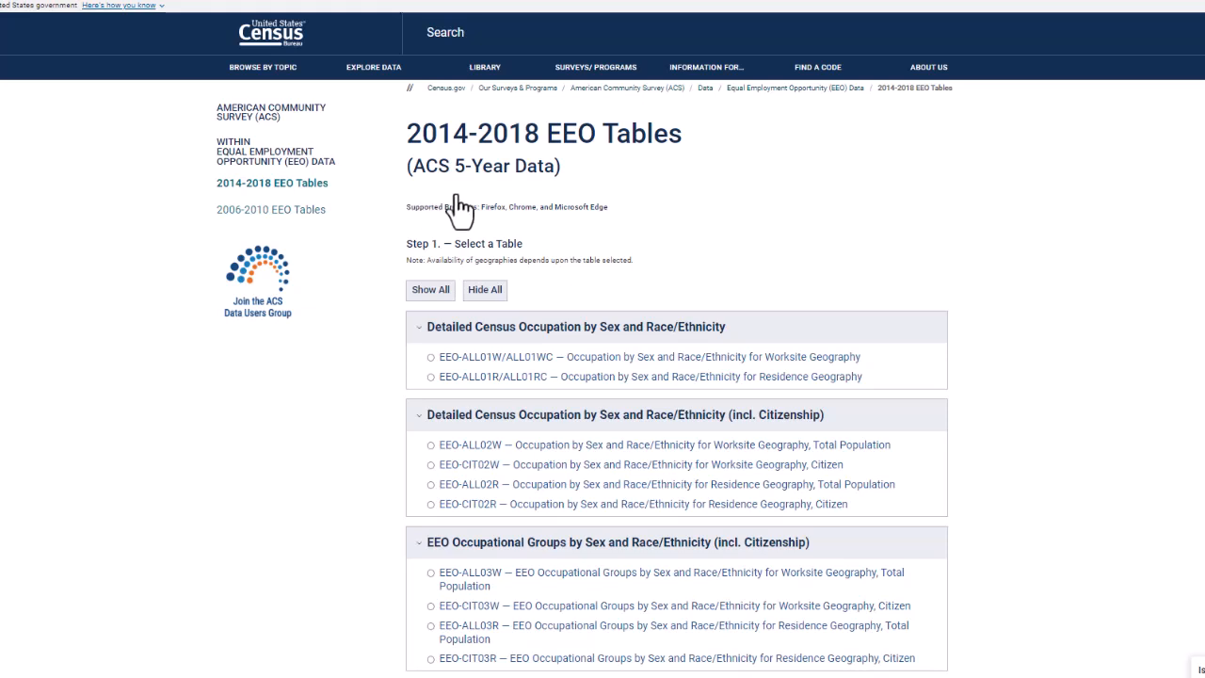
pyautogui.moveTo(460, 209)
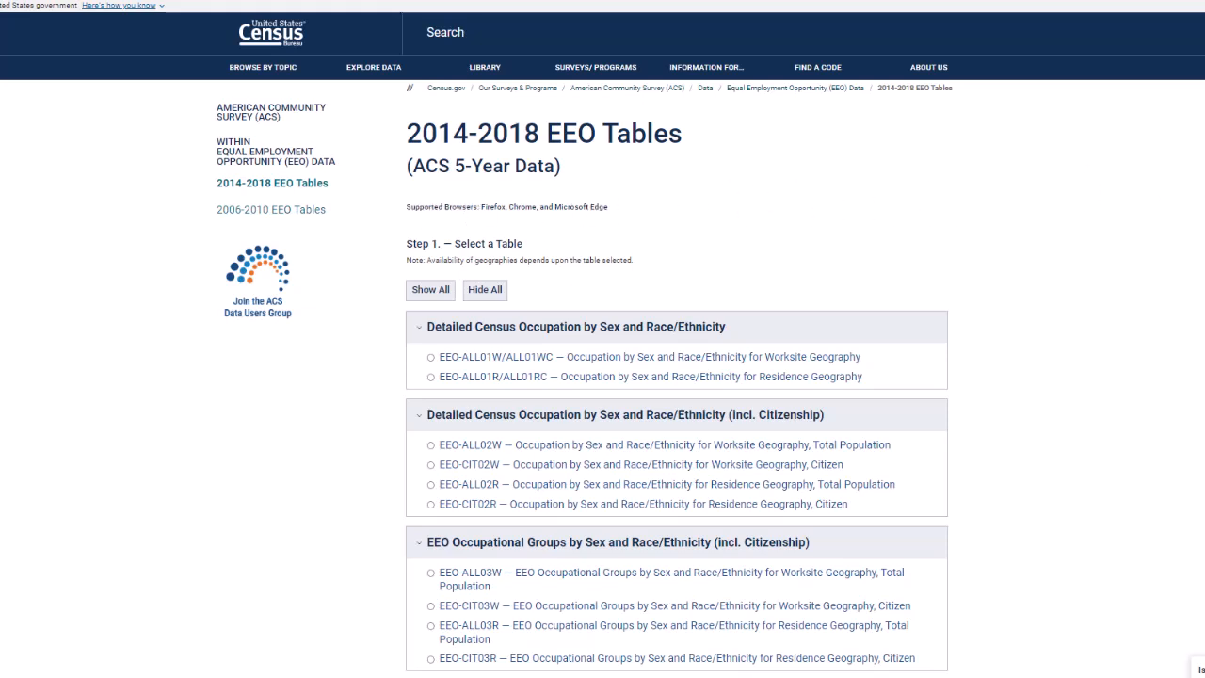
pyautogui.scroll(-3)
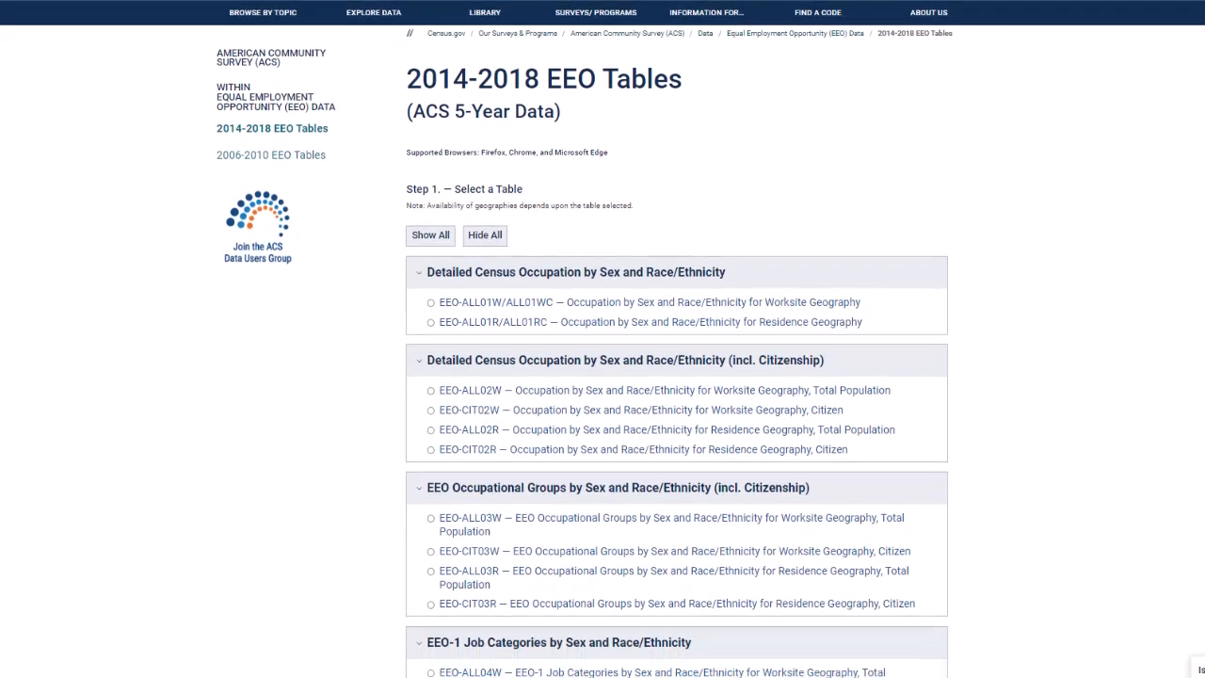
pyautogui.scroll(-3)
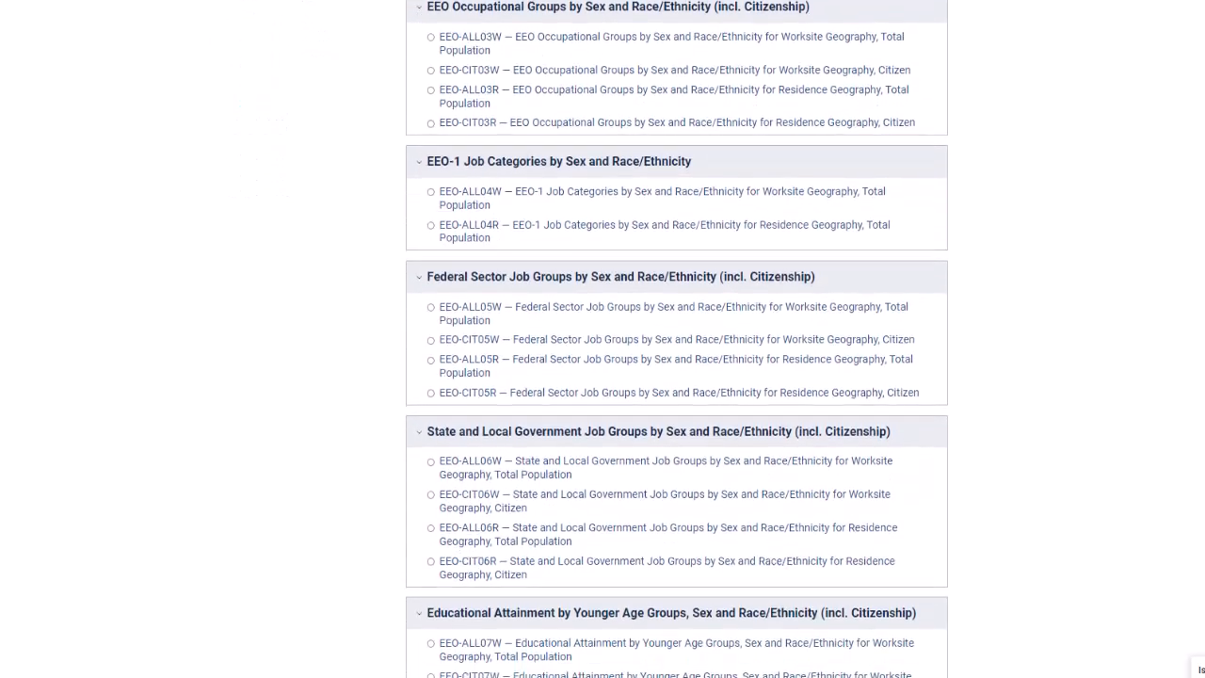
pyautogui.scroll(-3)
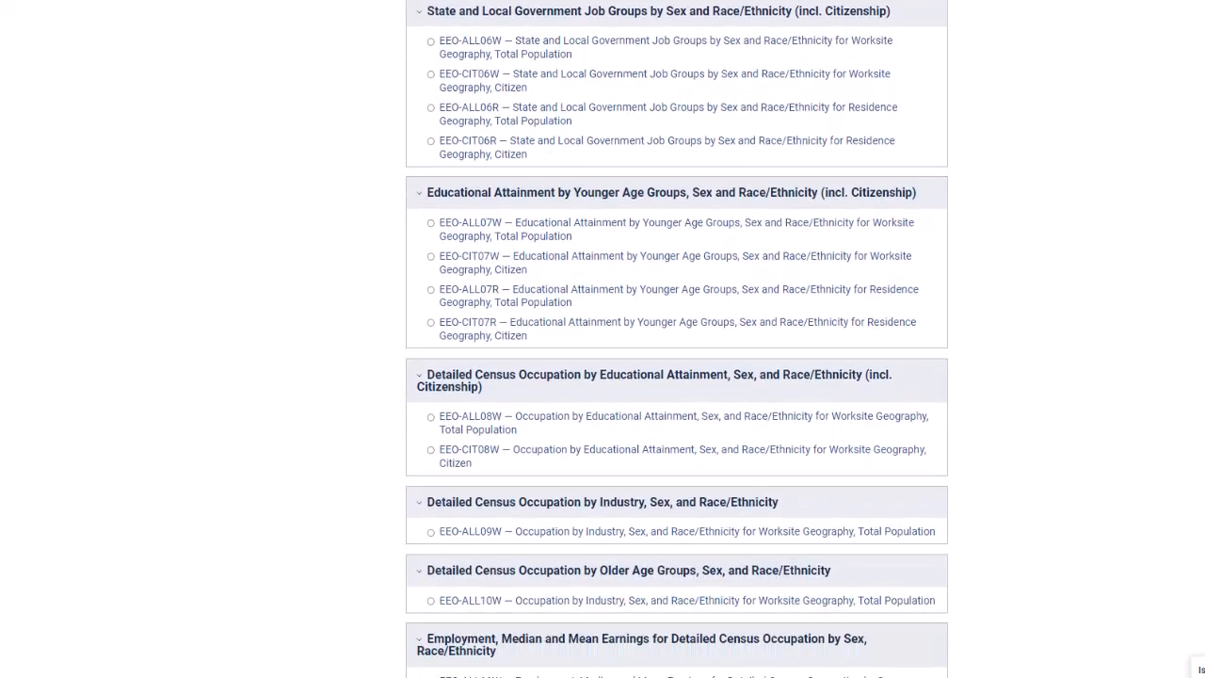
pyautogui.scroll(-3)
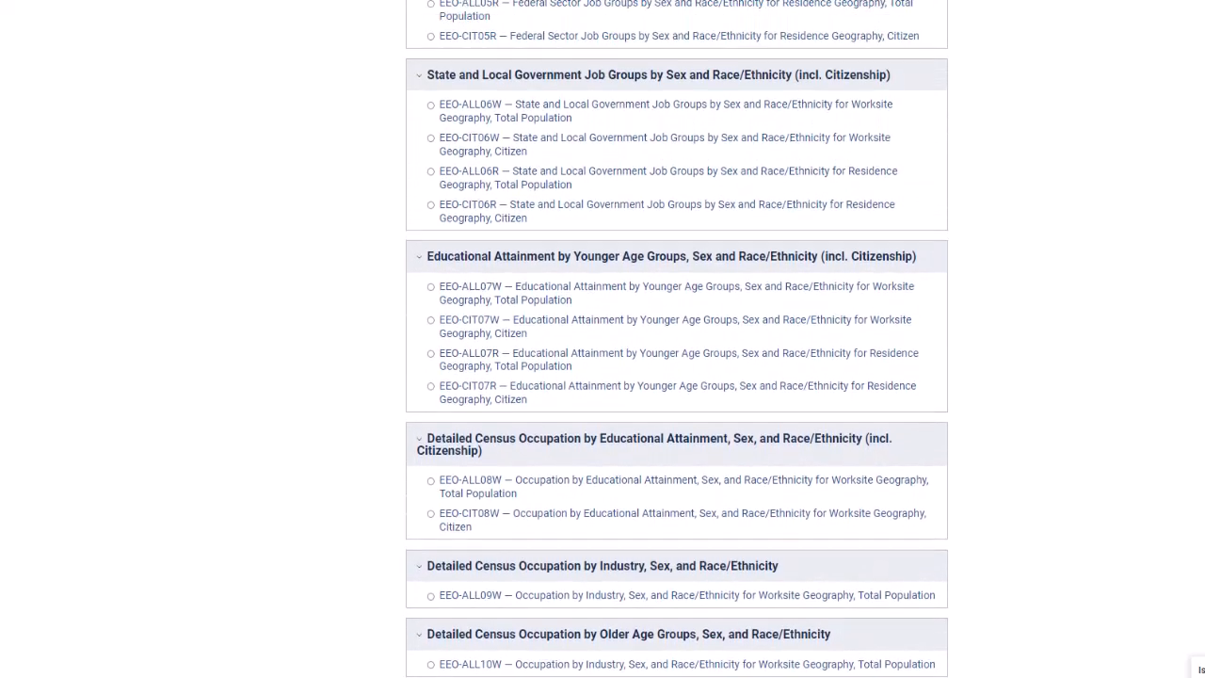
pyautogui.scroll(3)
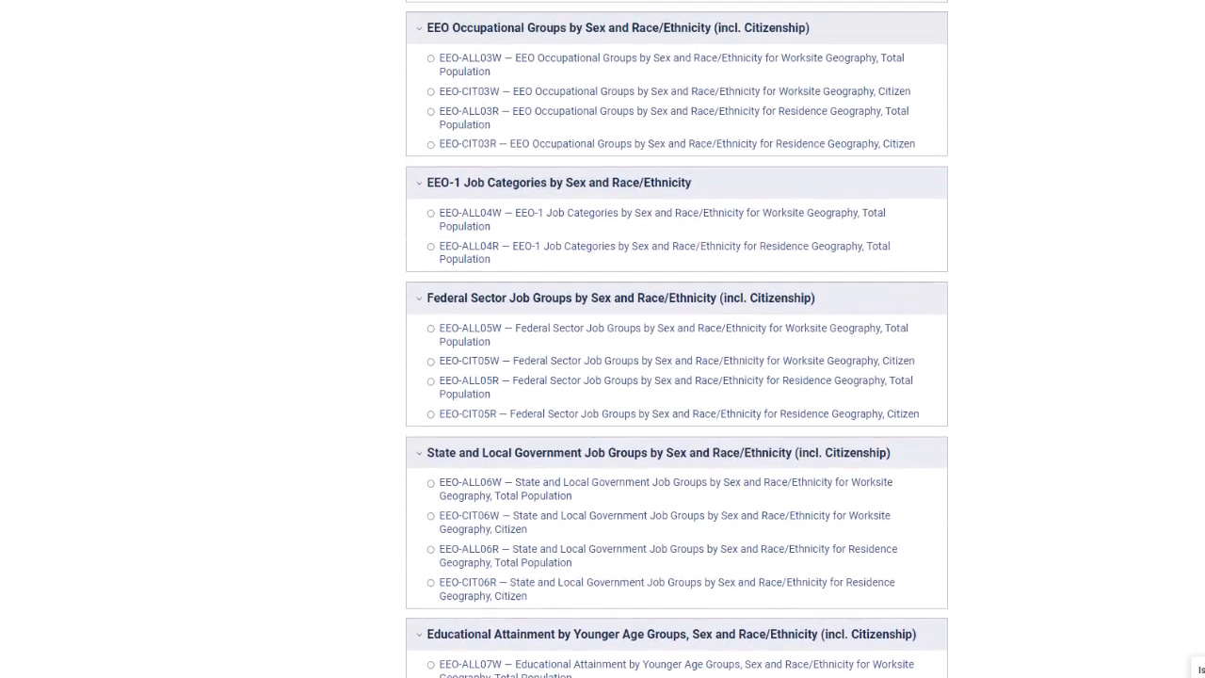
pyautogui.scroll(3)
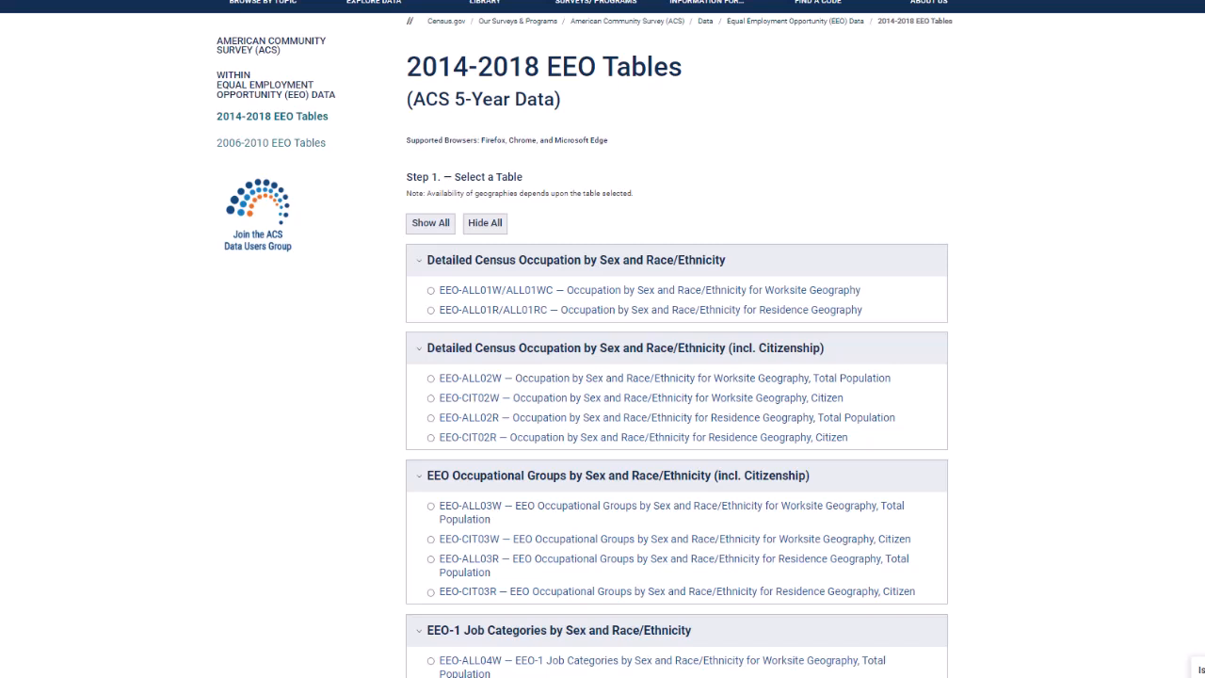
pyautogui.moveTo(772, 271)
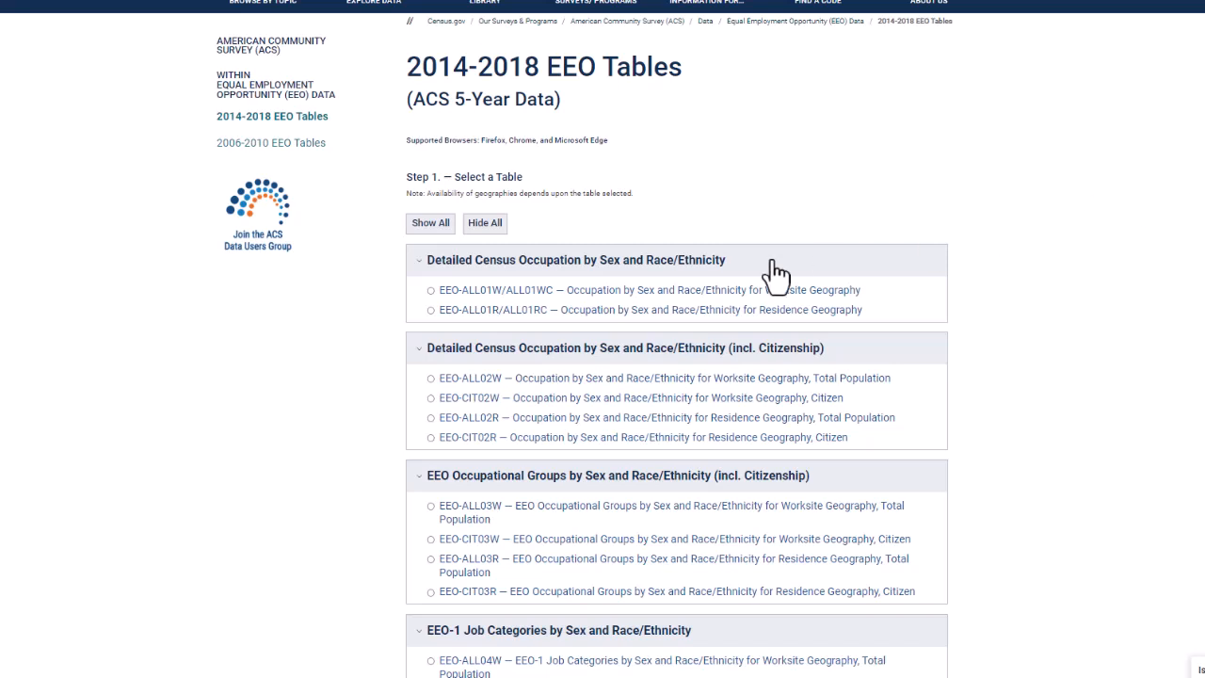
pyautogui.moveTo(780, 448)
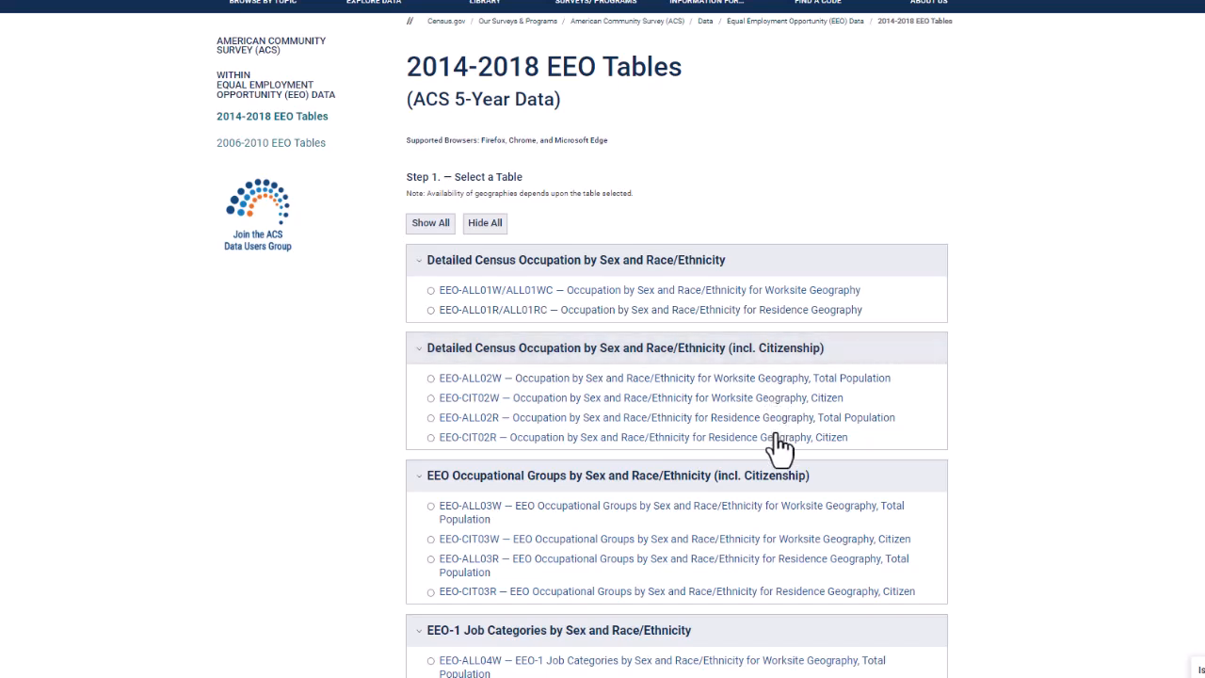
pyautogui.moveTo(741, 448)
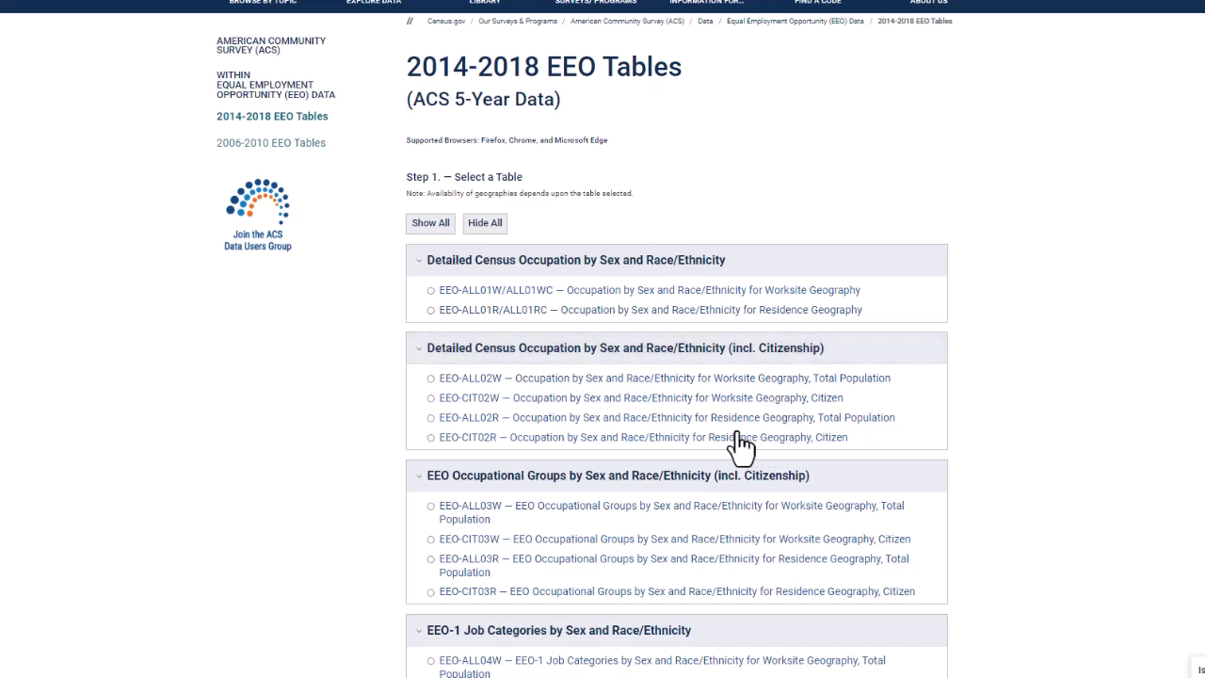
pyautogui.moveTo(469, 442)
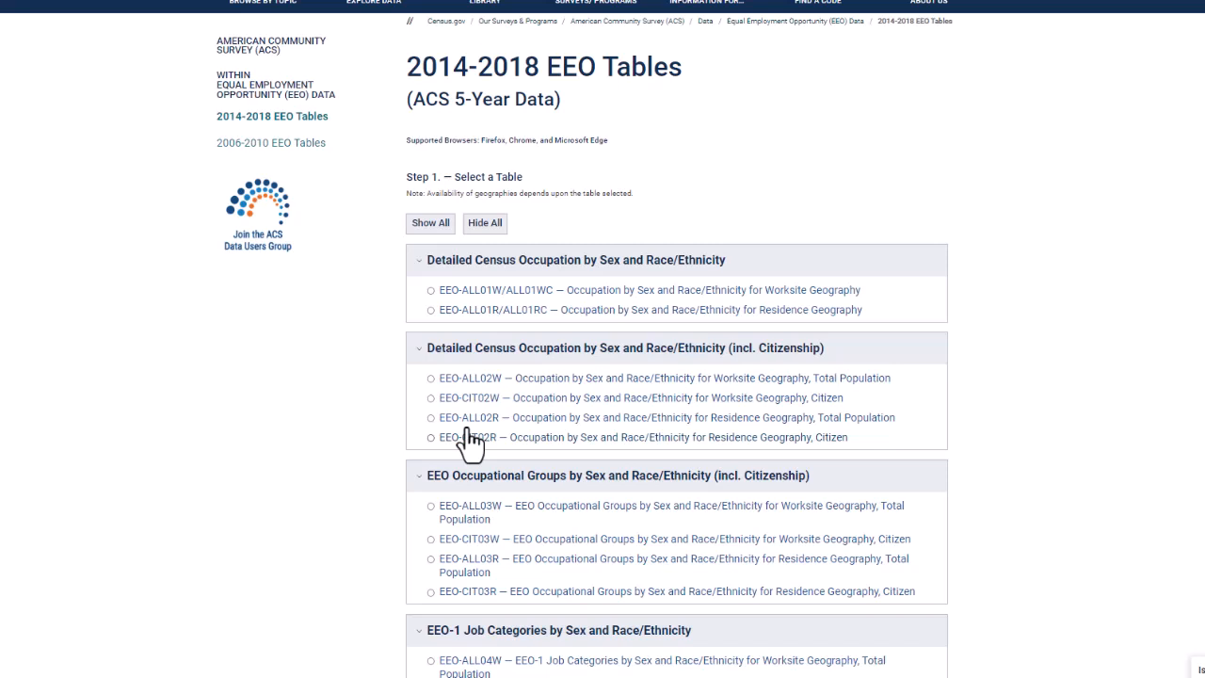
pyautogui.moveTo(475, 454)
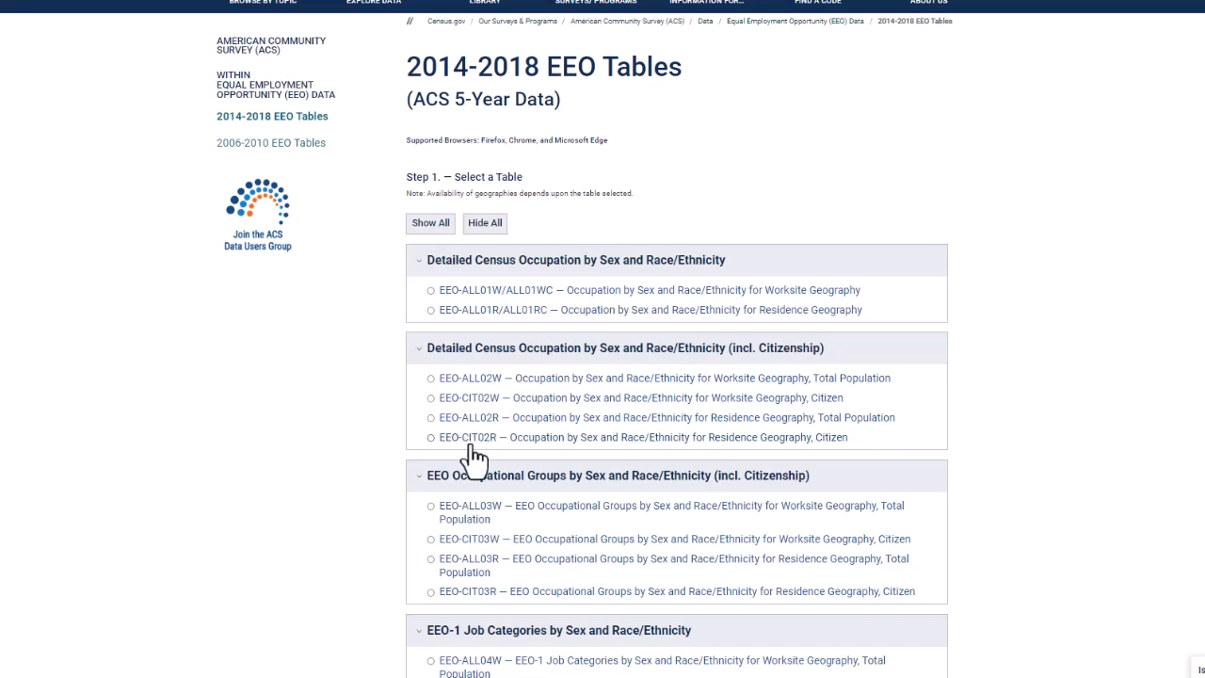
pyautogui.moveTo(487, 437)
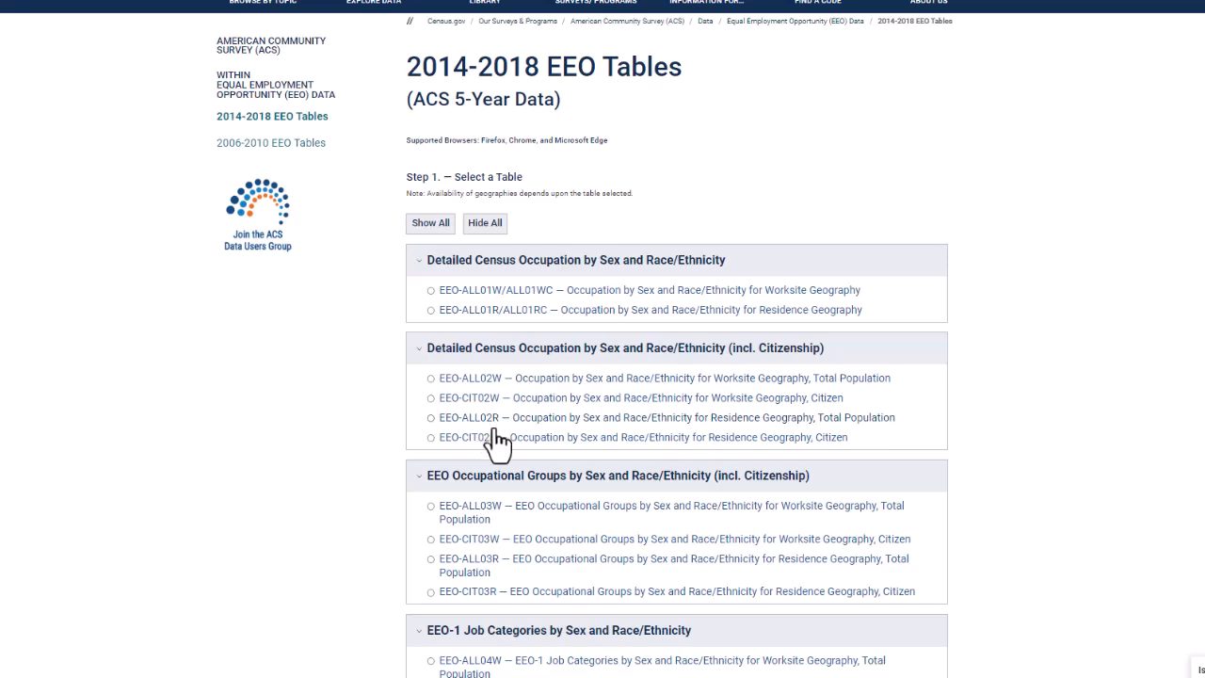
pyautogui.moveTo(500, 418)
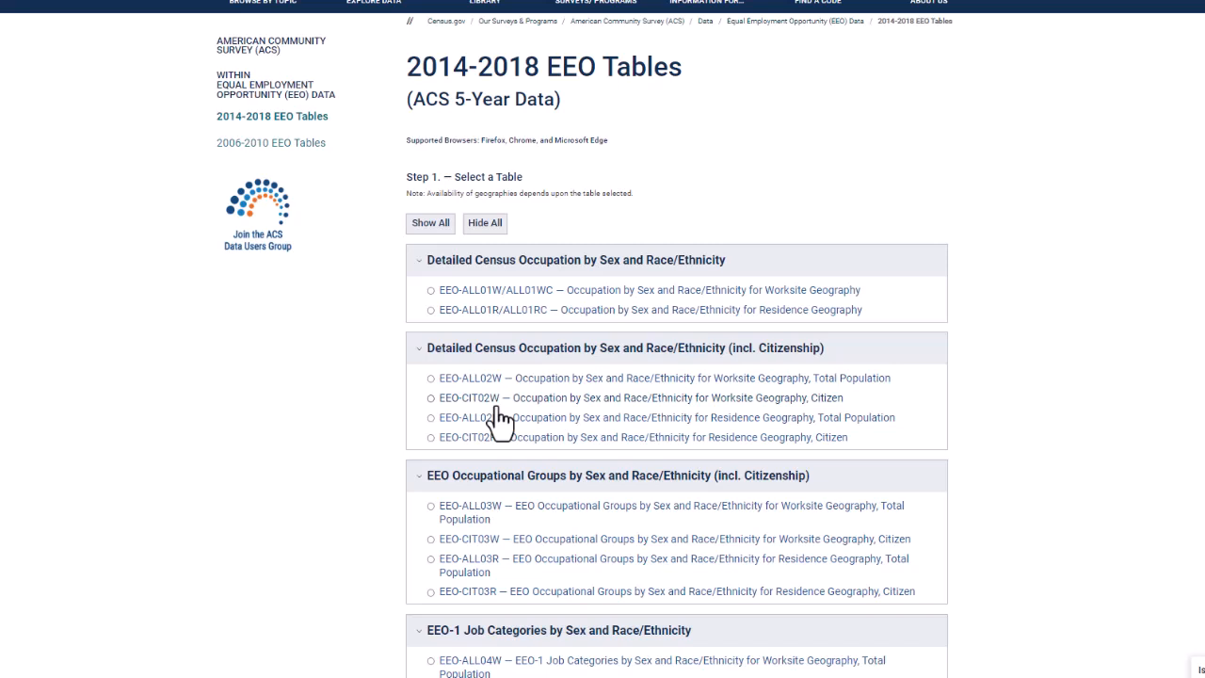
pyautogui.moveTo(498, 443)
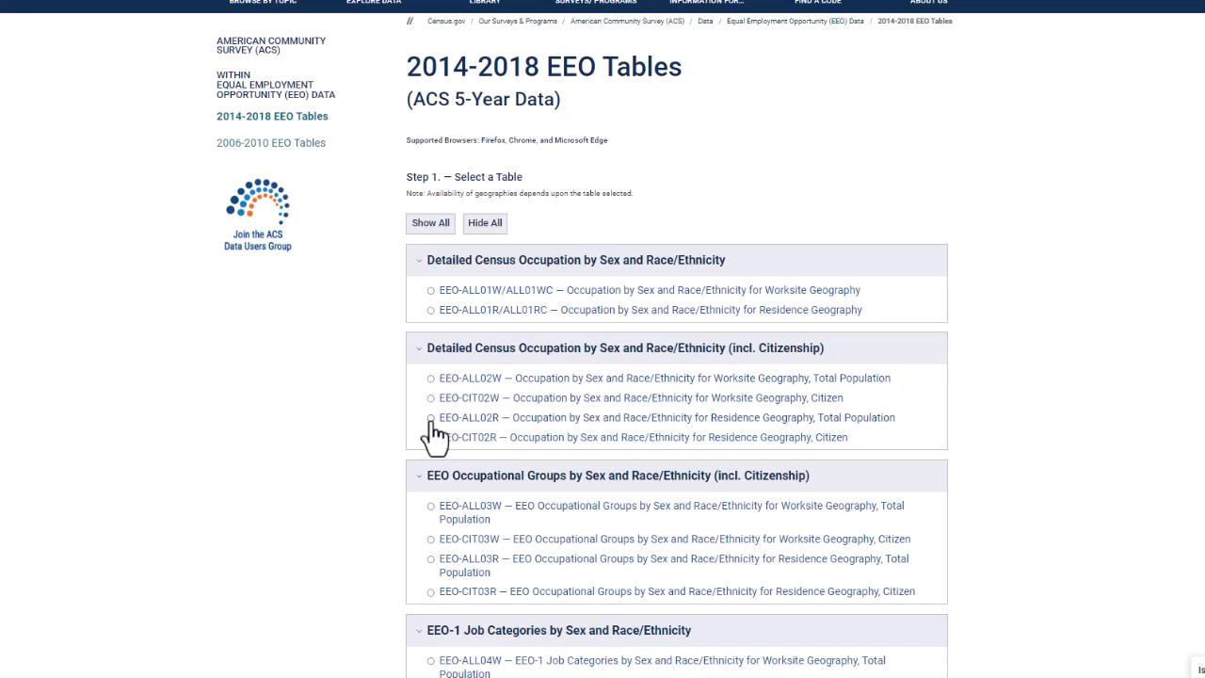
pyautogui.click(429, 417)
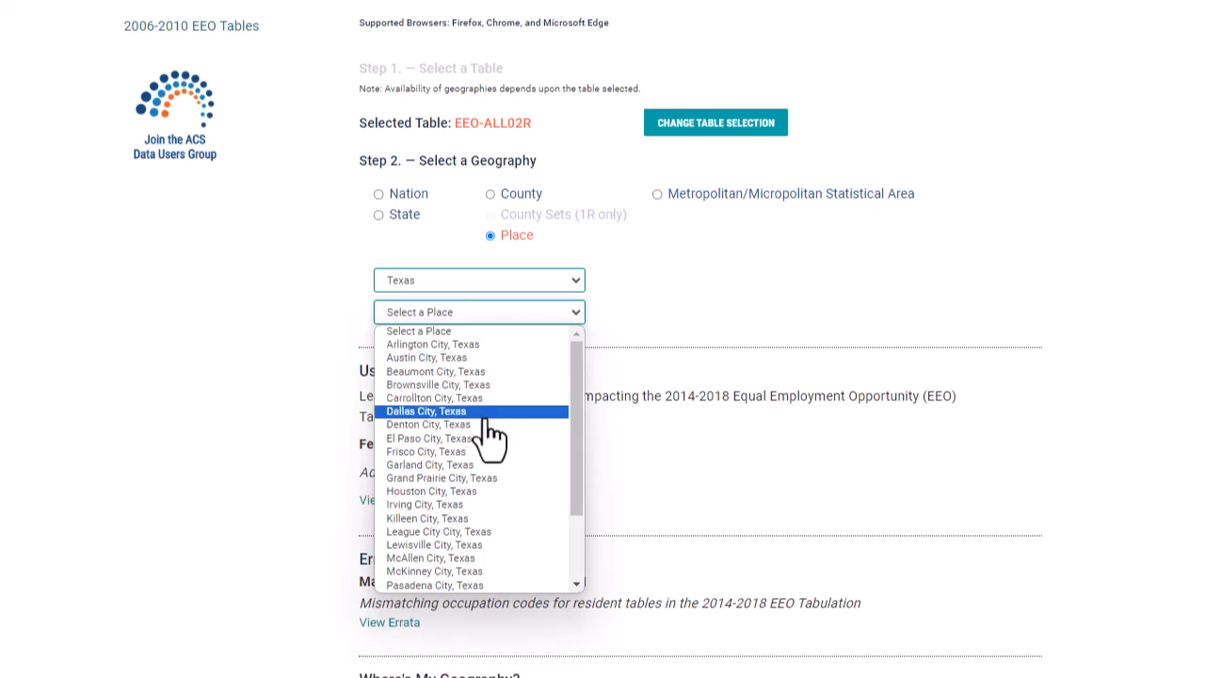
# - Pick Dallas City, Texas as the place and load its EEO-ALL02R table
pyautogui.click(425, 411)
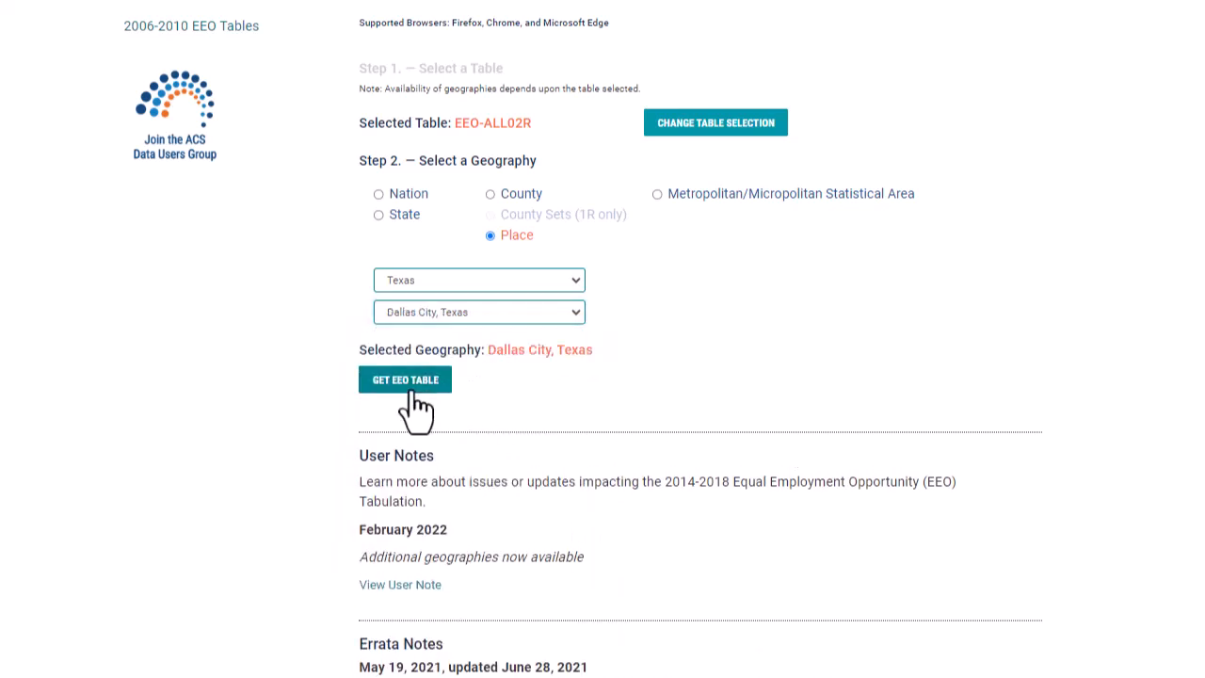
pyautogui.click(405, 378)
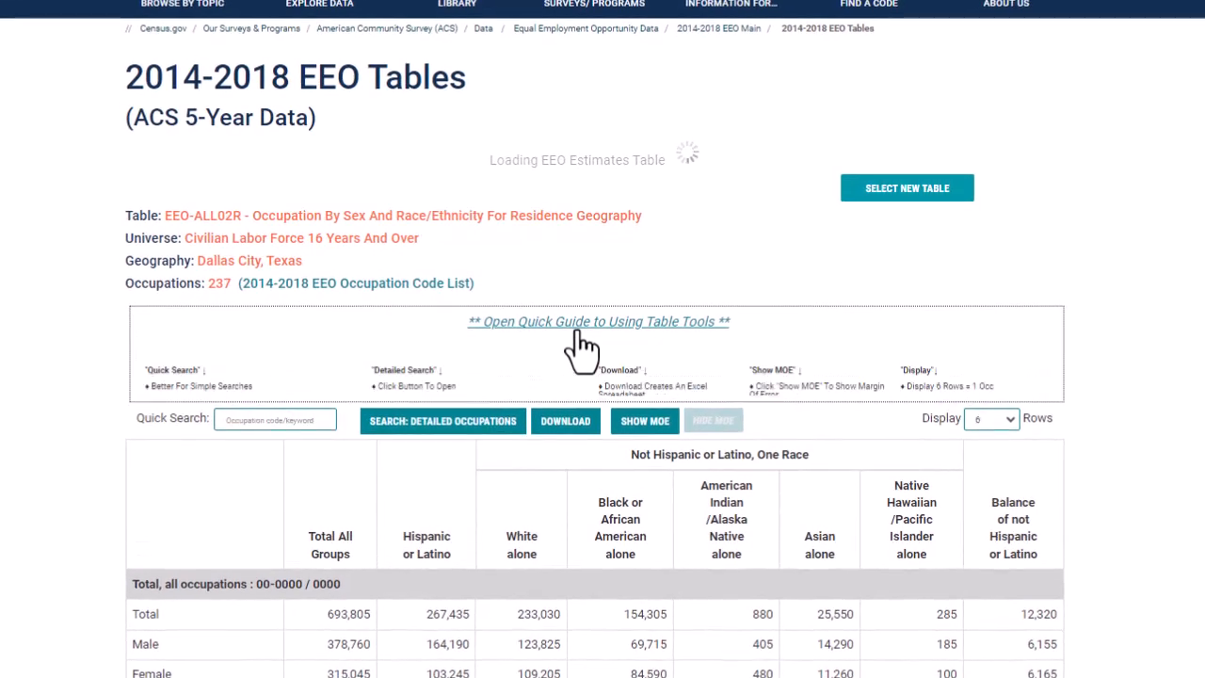
# - Expand the Quick Guide to Using Table Tools above the Dallas City table
pyautogui.click(596, 320)
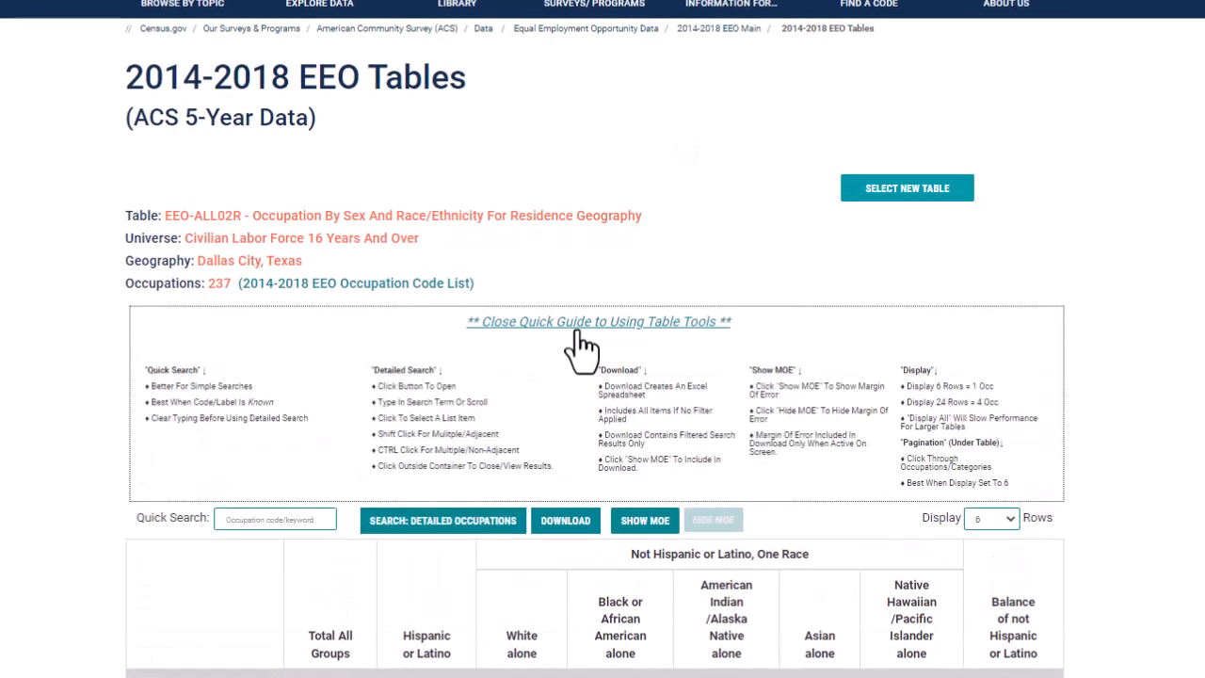
pyautogui.moveTo(393, 494)
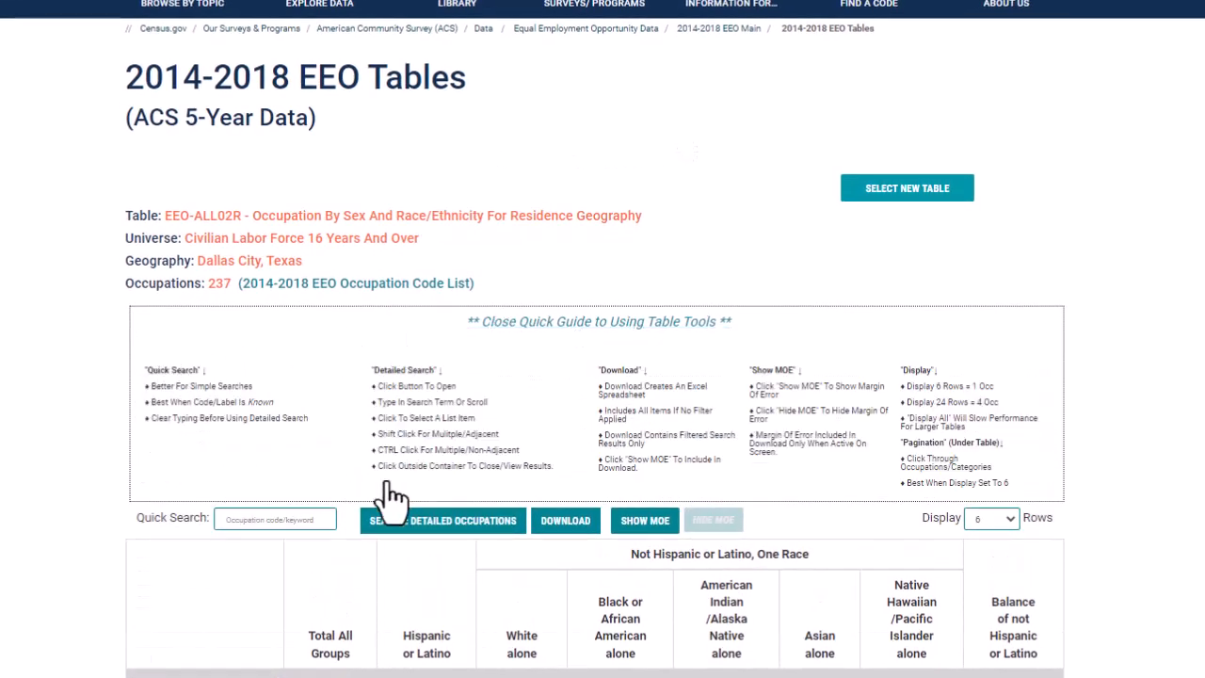
pyautogui.moveTo(598, 320)
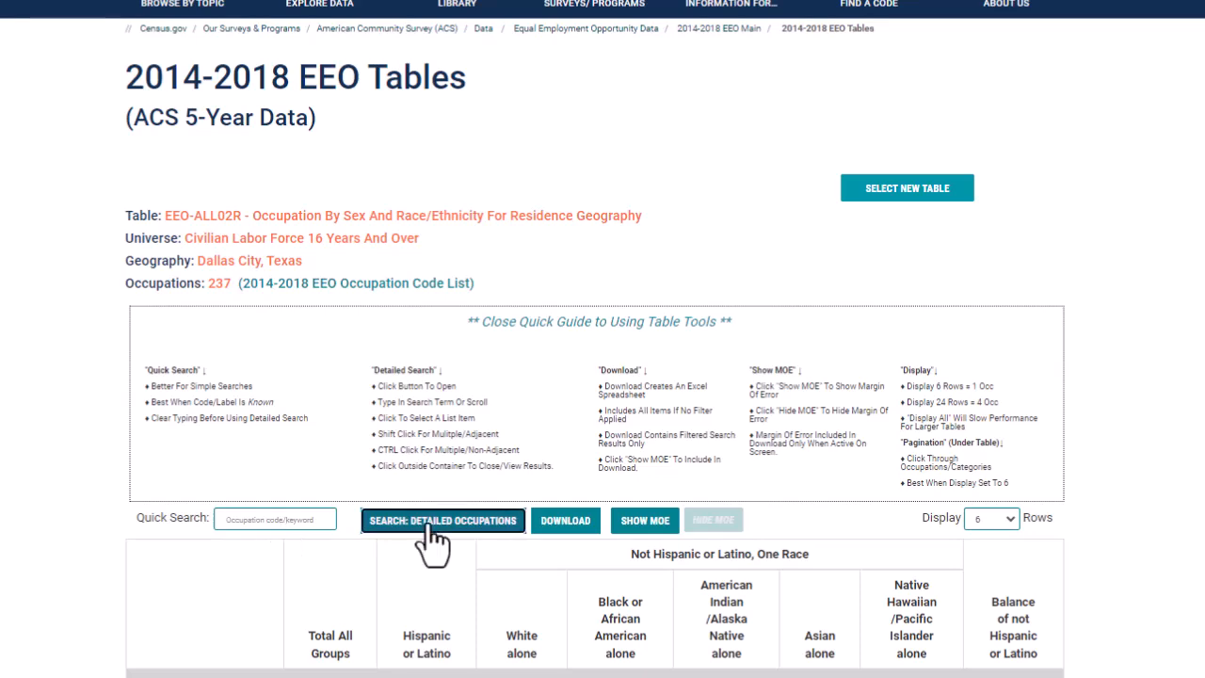
# - Search the detailed occupations for 'total' and add Total, all occupations to the filter
pyautogui.click(442, 520)
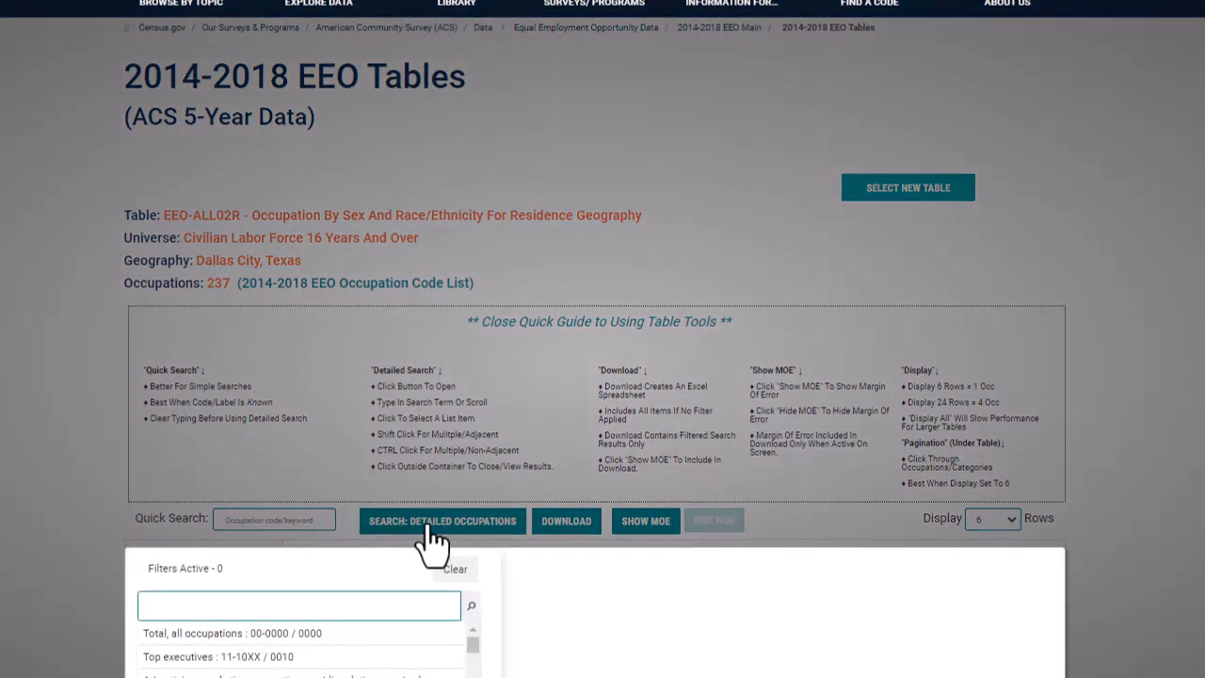
pyautogui.scroll(-3)
pyautogui.write('phys')
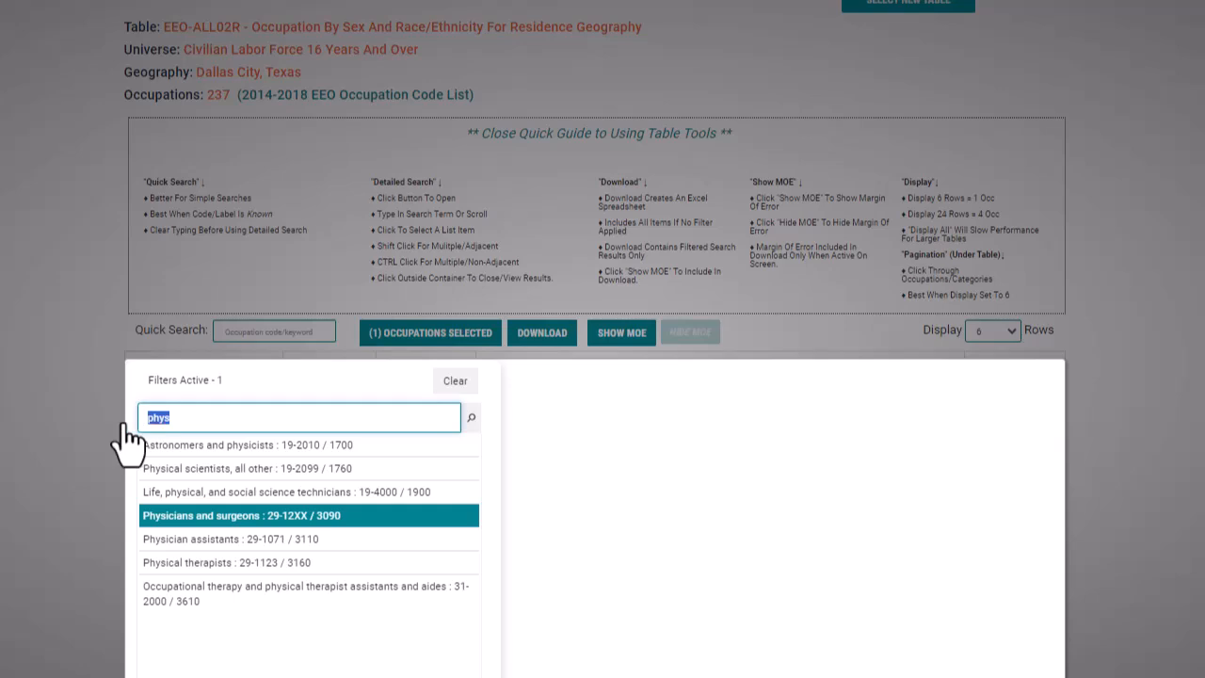
pyautogui.write('total')
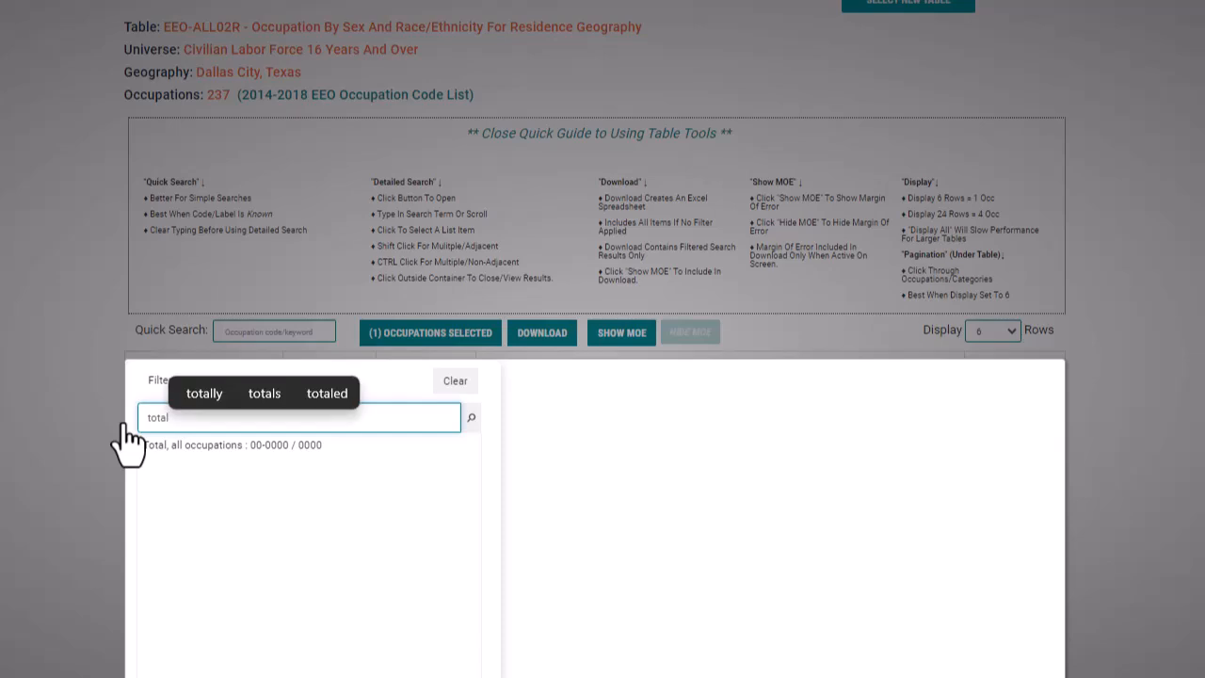
pyautogui.moveTo(128, 451)
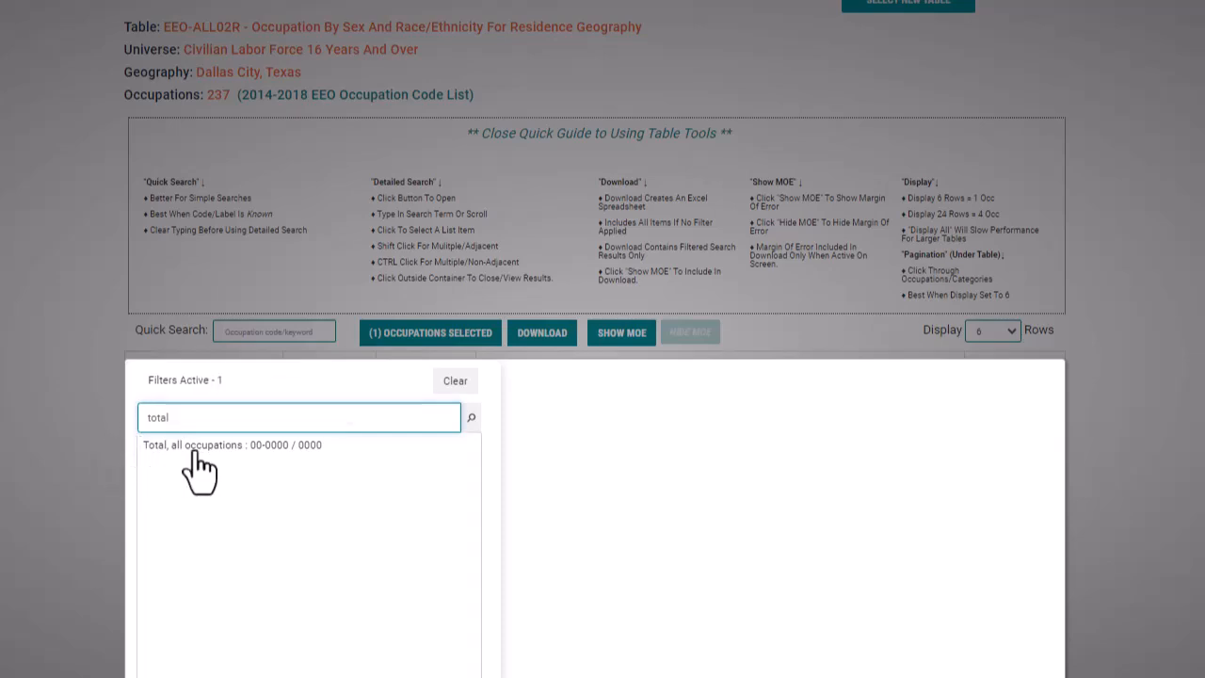
pyautogui.click(230, 444)
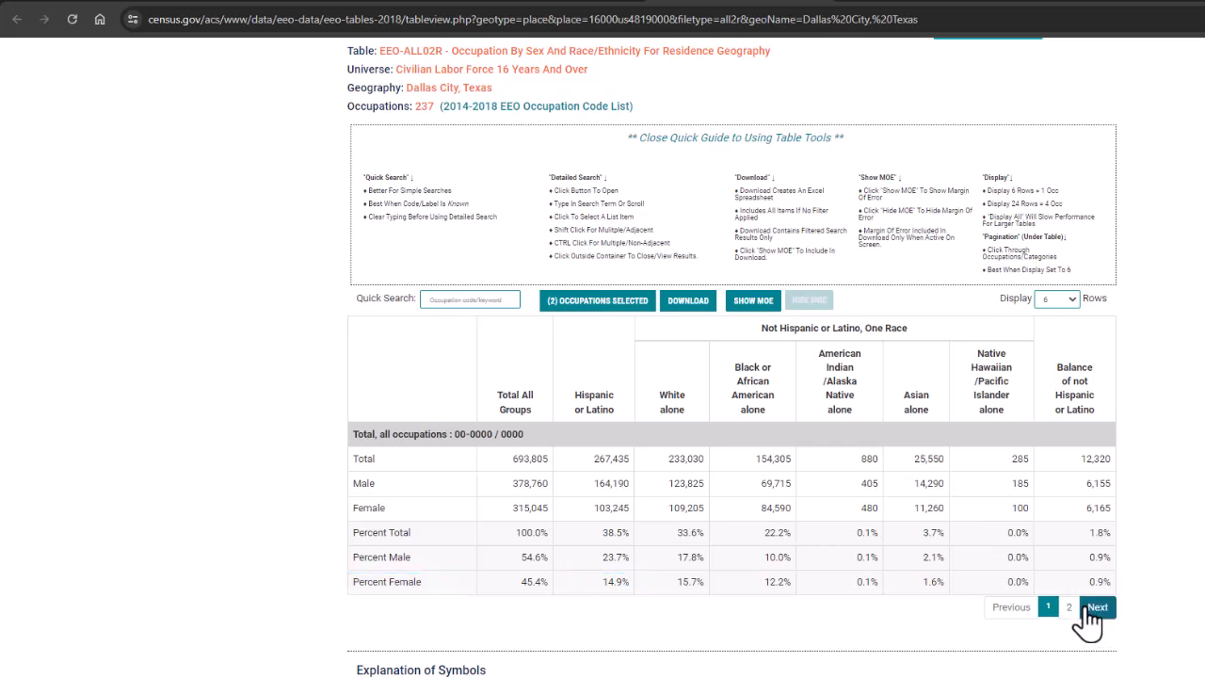
# - Move to the table's second page showing Physicians and surgeons counts by sex and race
pyautogui.click(1095, 606)
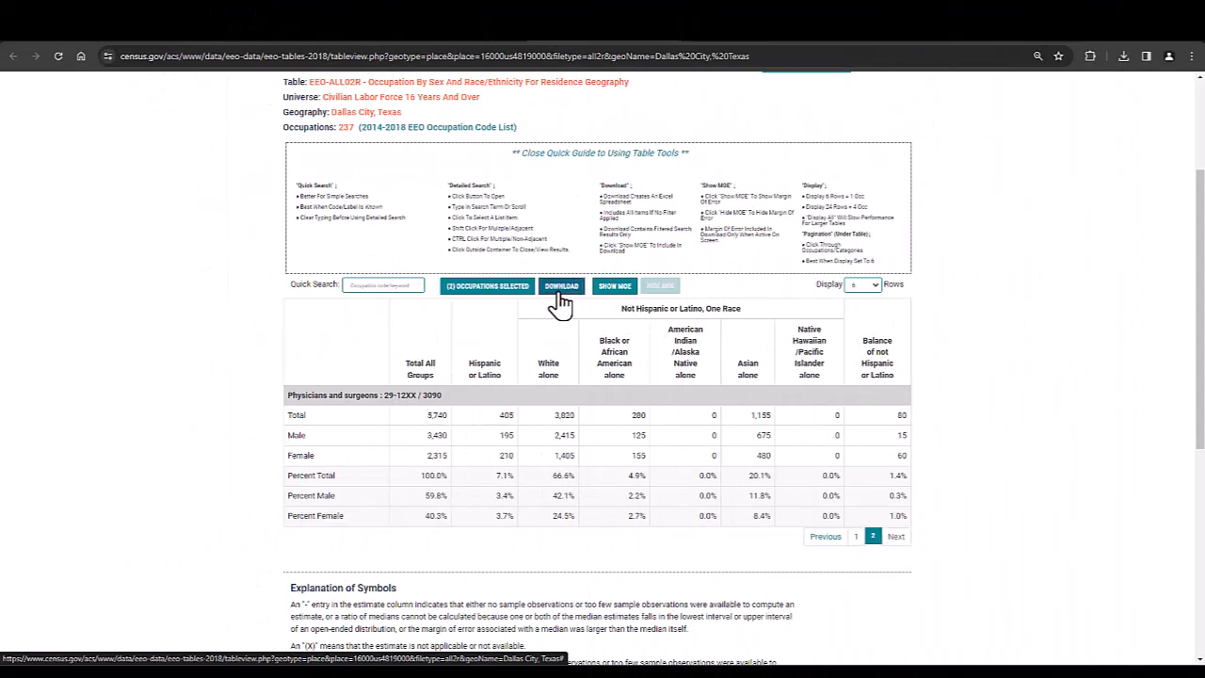
# - Download the filtered EEO-ALL02R table as a spreadsheet, review it in Excel, then close Excel
pyautogui.click(561, 286)
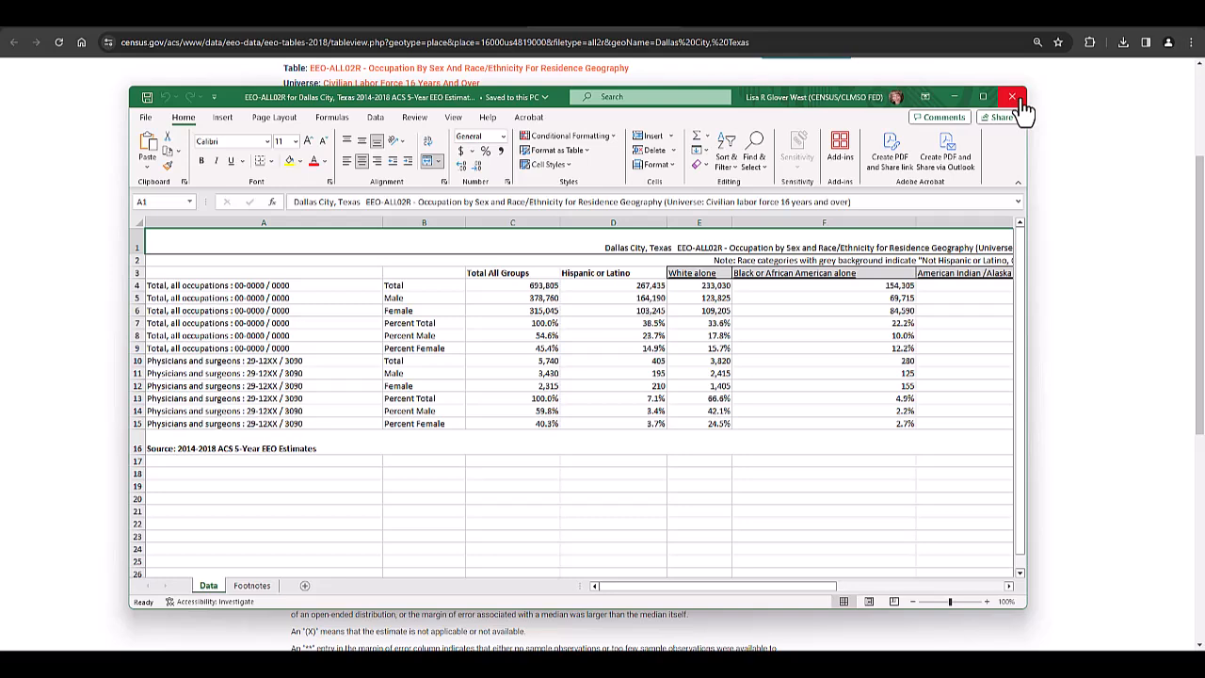
pyautogui.click(1013, 98)
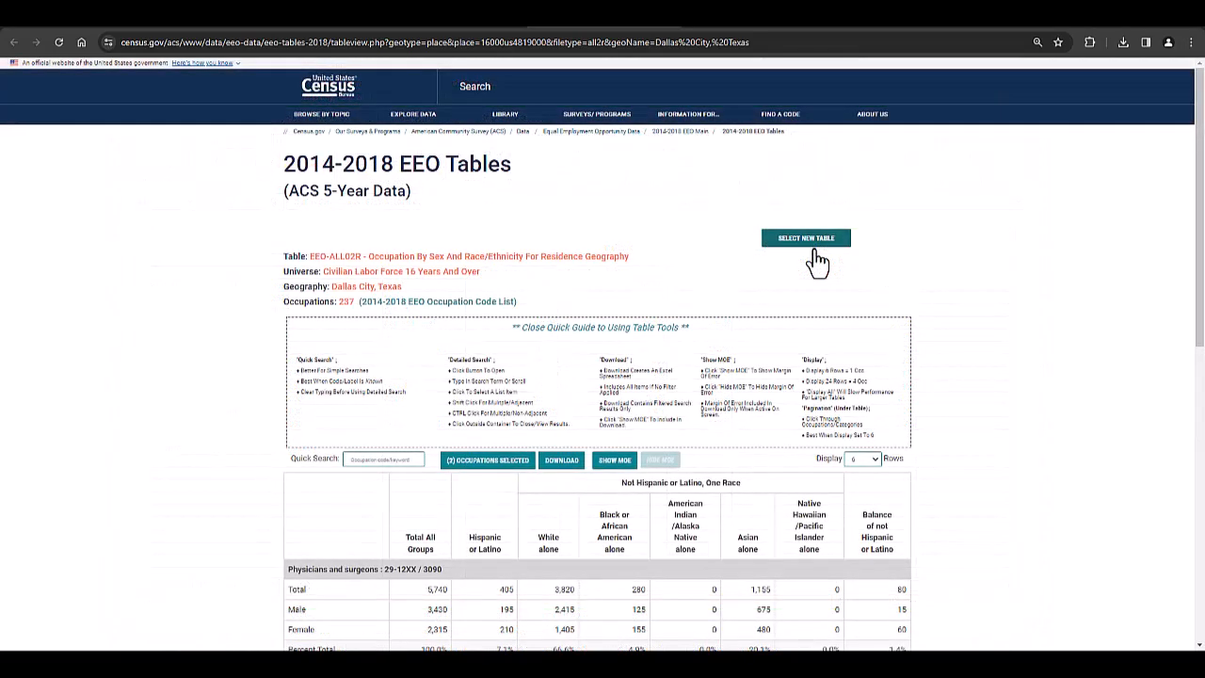
# - Start a new table selection and scroll down to the Median and Mean Earnings tables
pyautogui.click(806, 237)
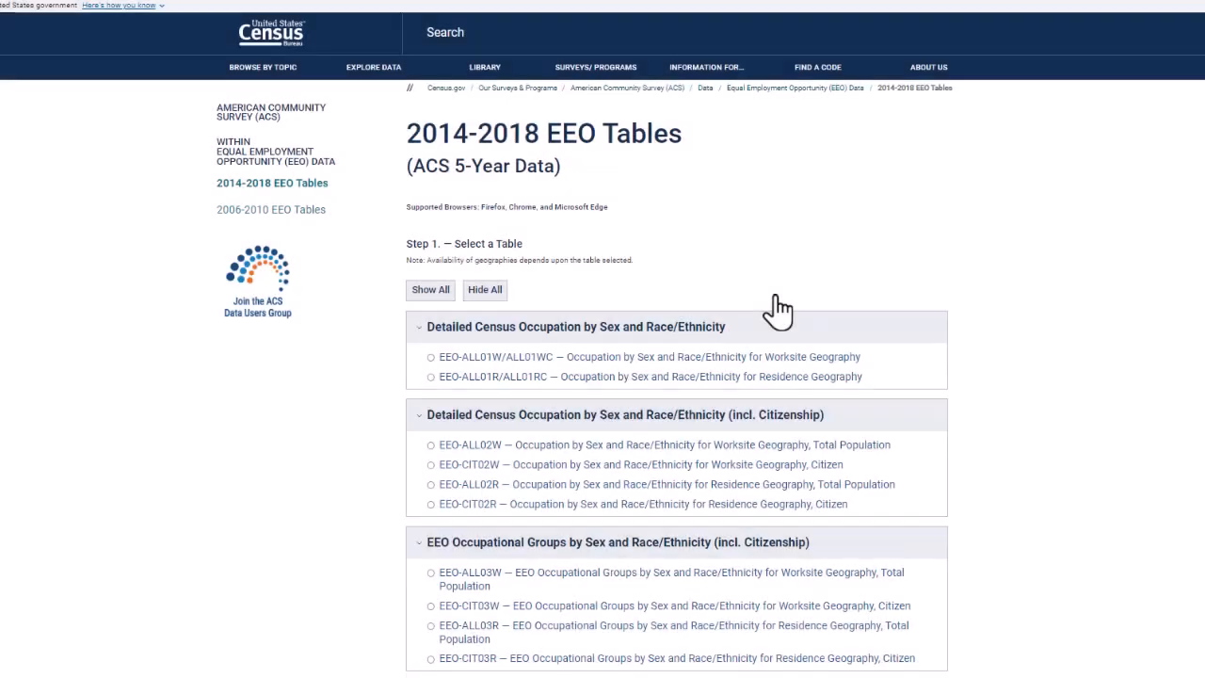
pyautogui.scroll(-3)
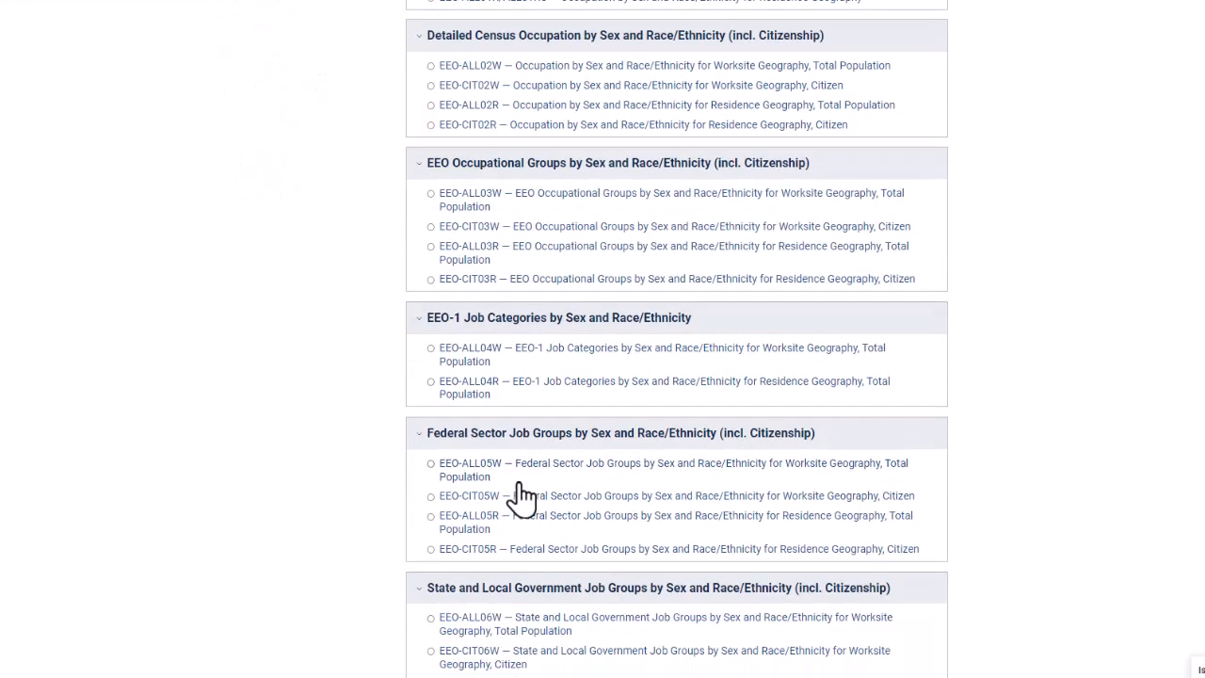
pyautogui.scroll(-3)
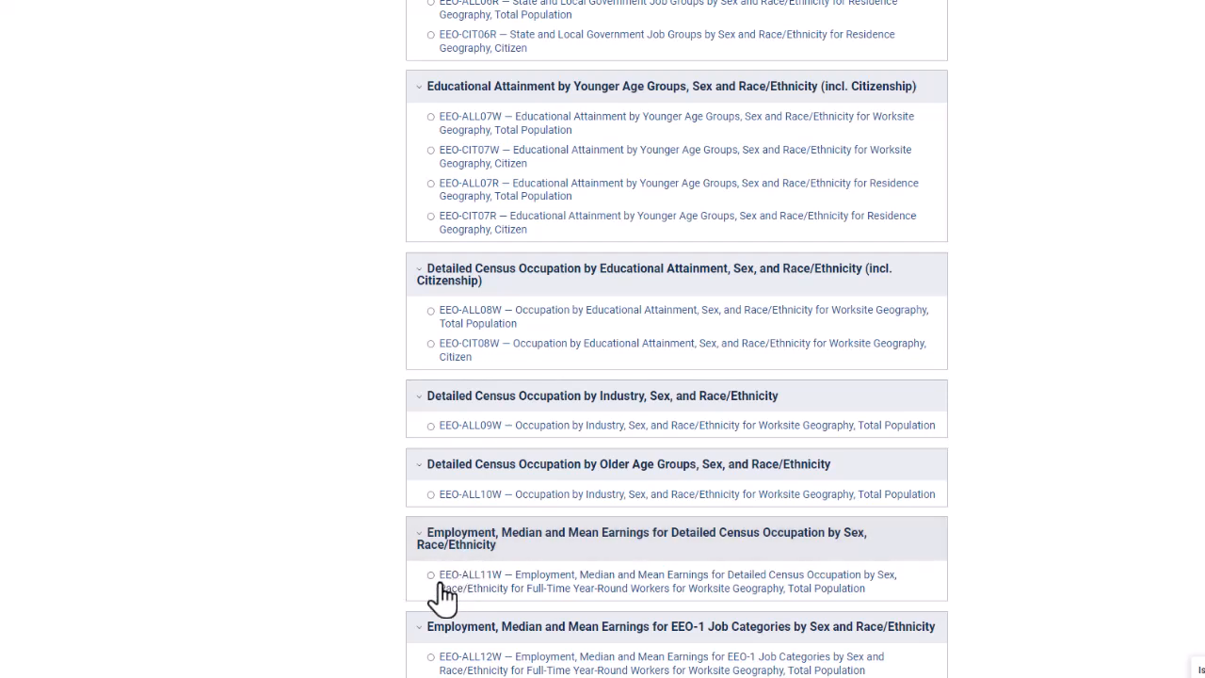
pyautogui.moveTo(433, 593)
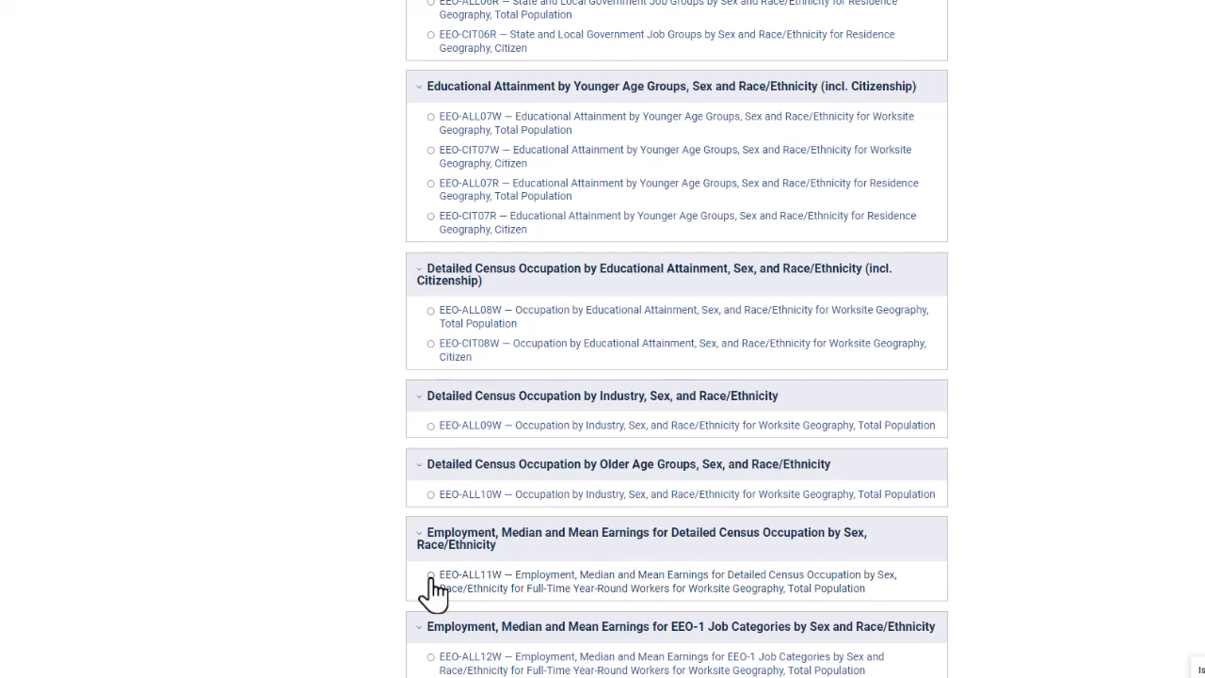
# - Choose table EEO-ALL11W, set geography to Place and look for Texas in the state list
pyautogui.click(430, 576)
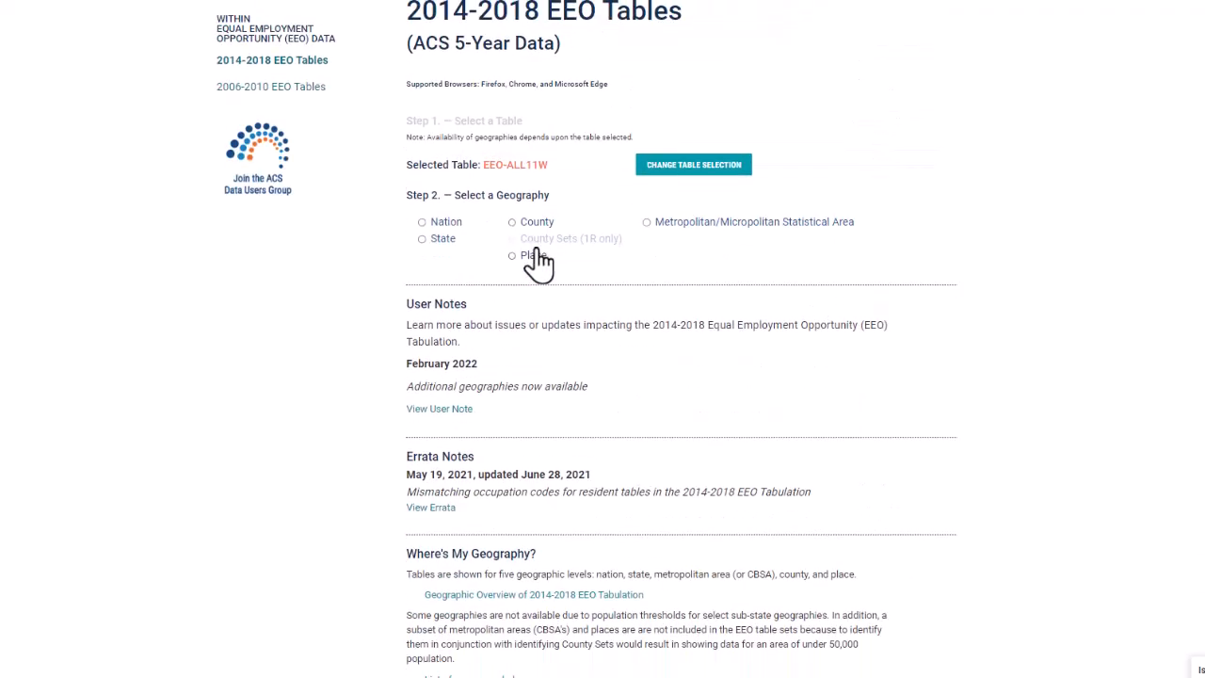
pyautogui.click(512, 256)
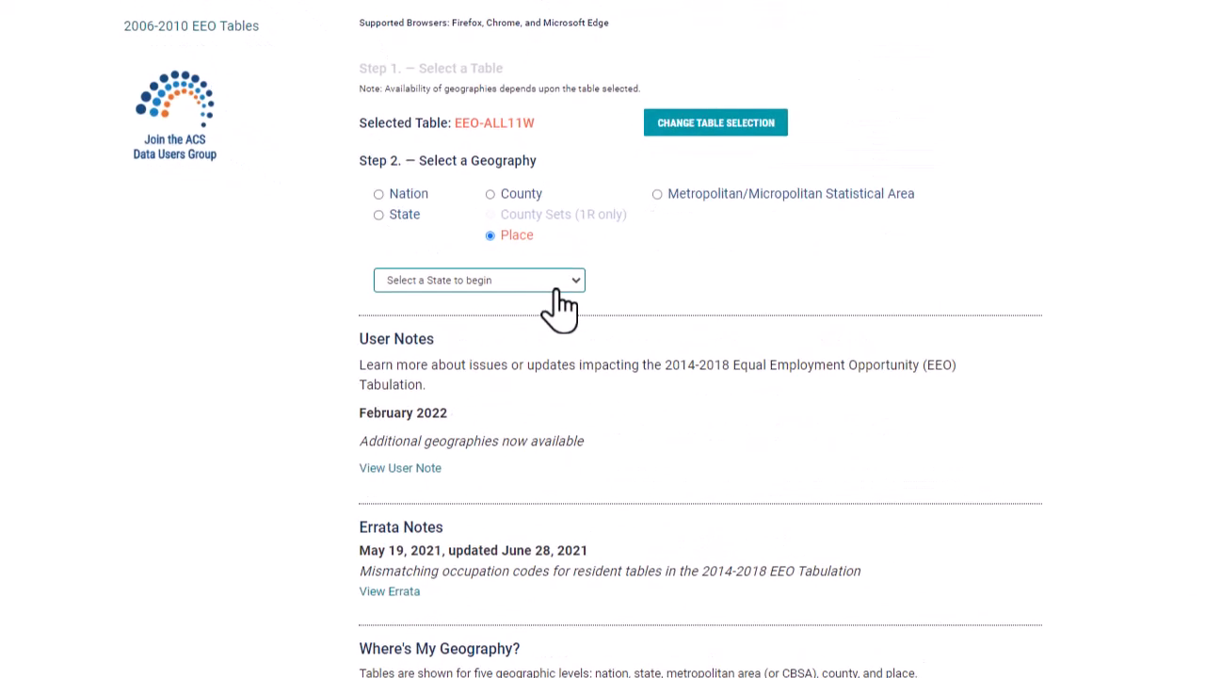
pyautogui.click(478, 279)
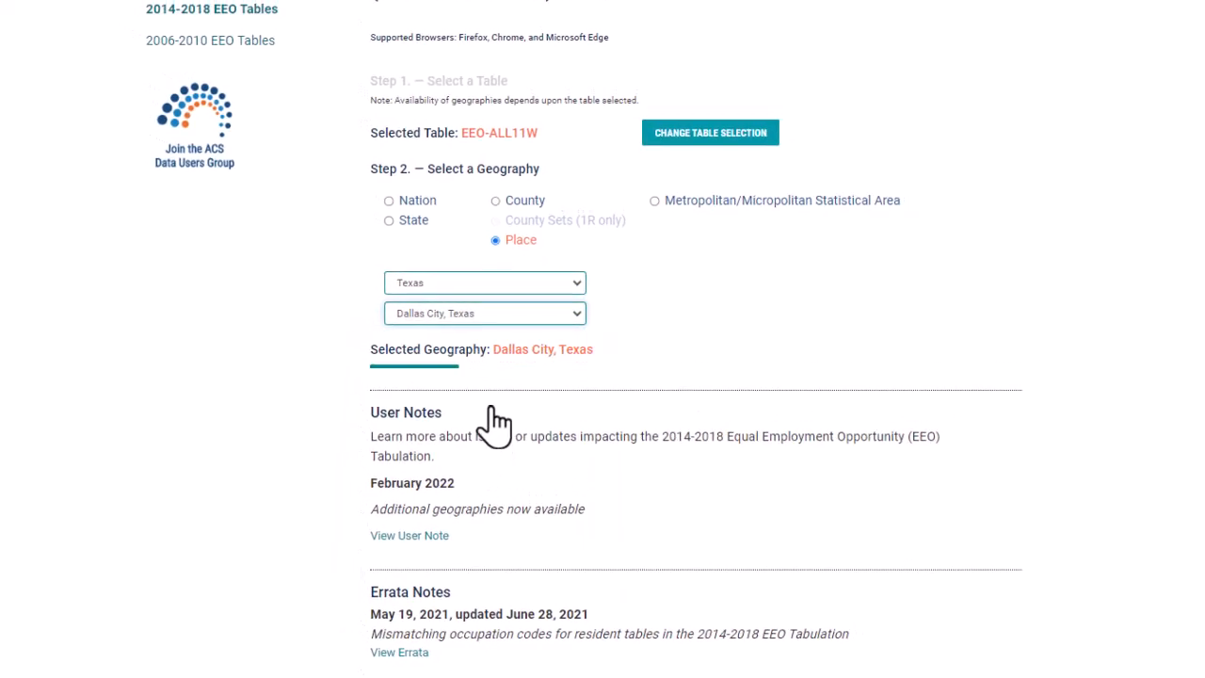
pyautogui.scroll(3)
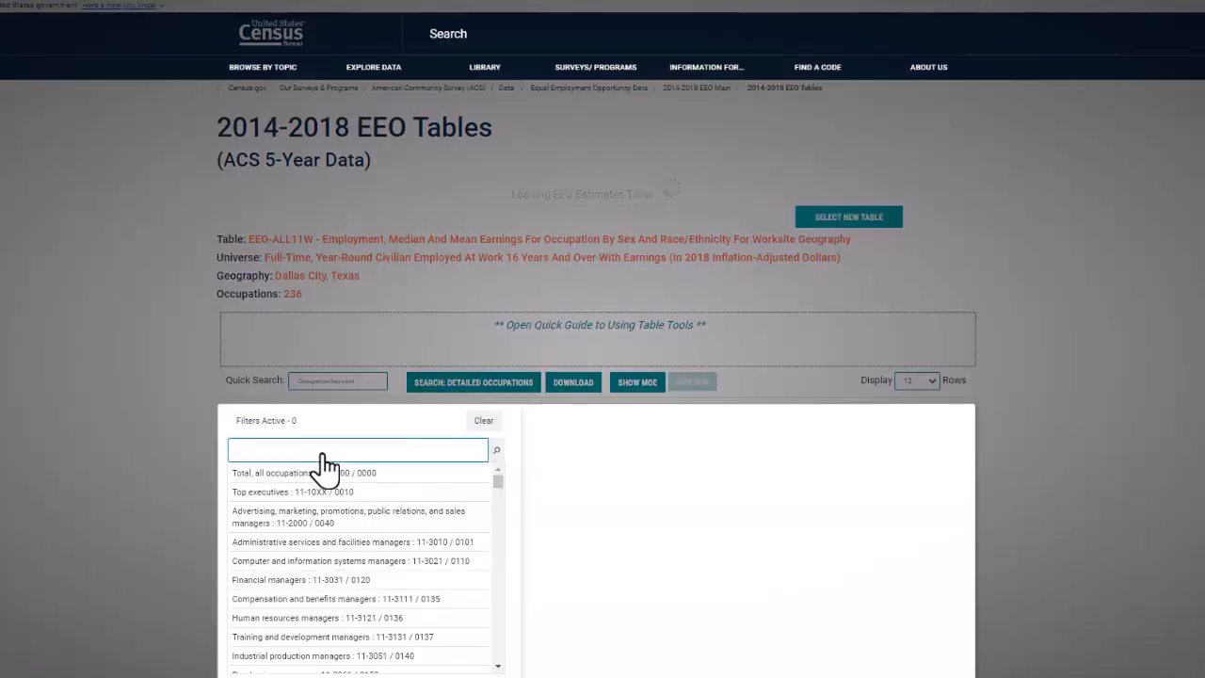
# - Filter to Physicians and surgeons via 'phy' and highlight the Median Earnings - Female row
pyautogui.write('phy')
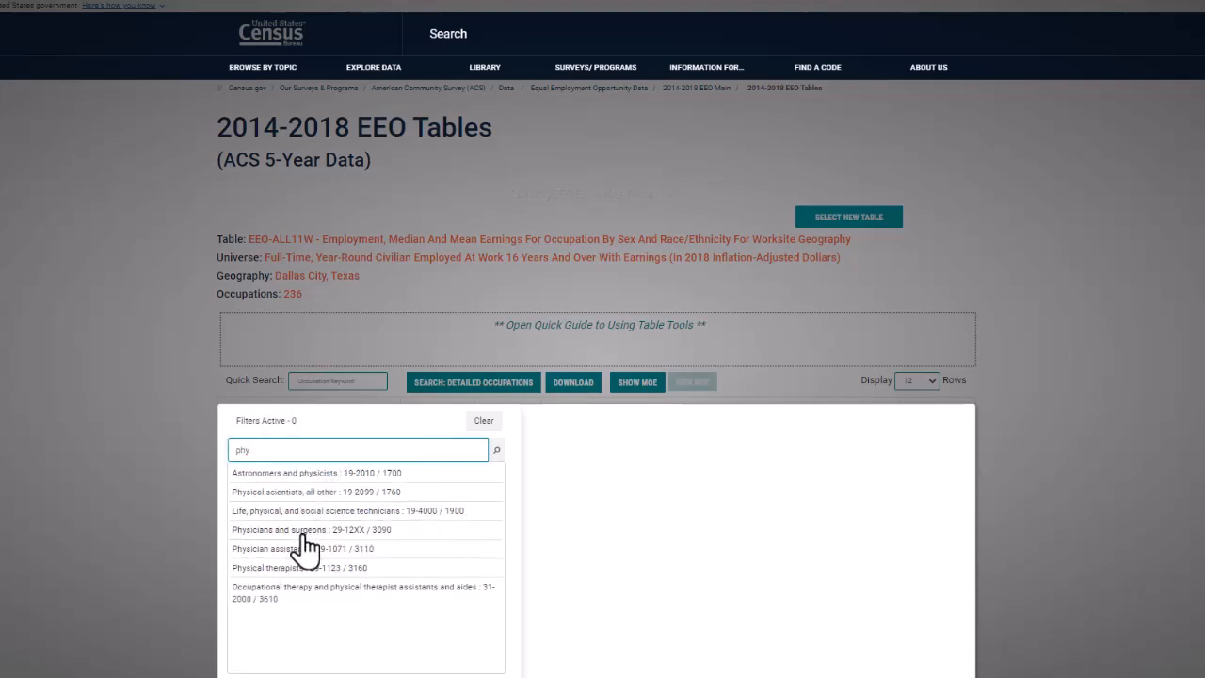
pyautogui.click(283, 529)
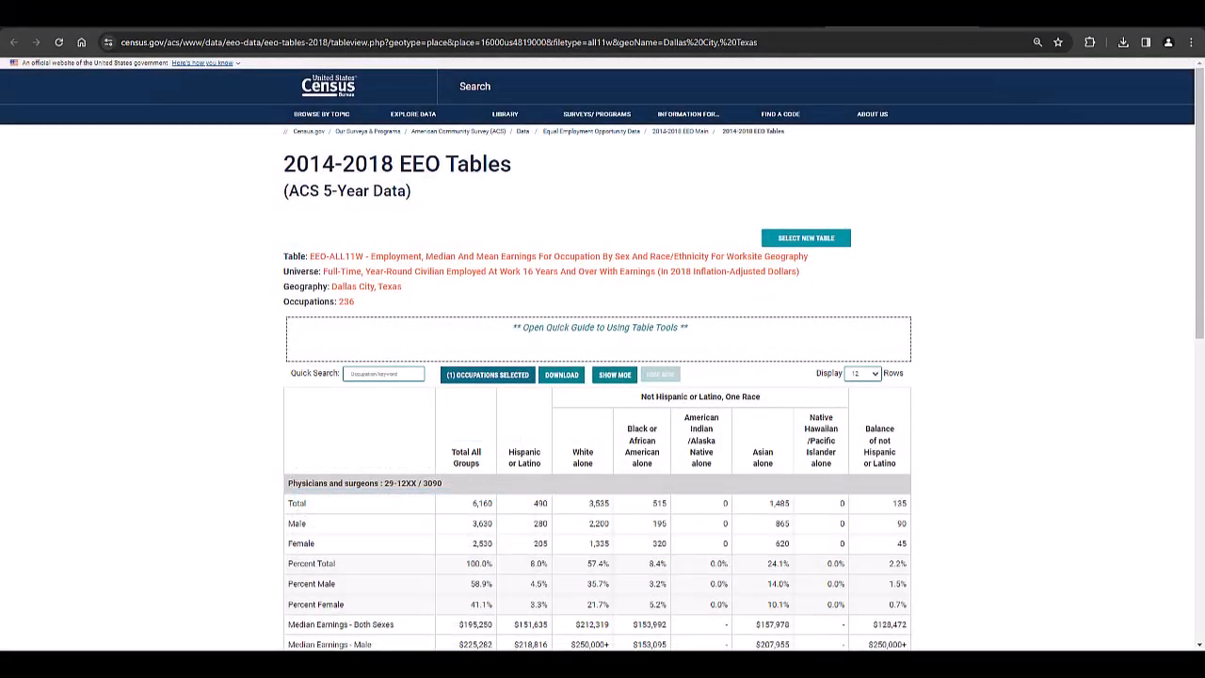
pyautogui.scroll(-3)
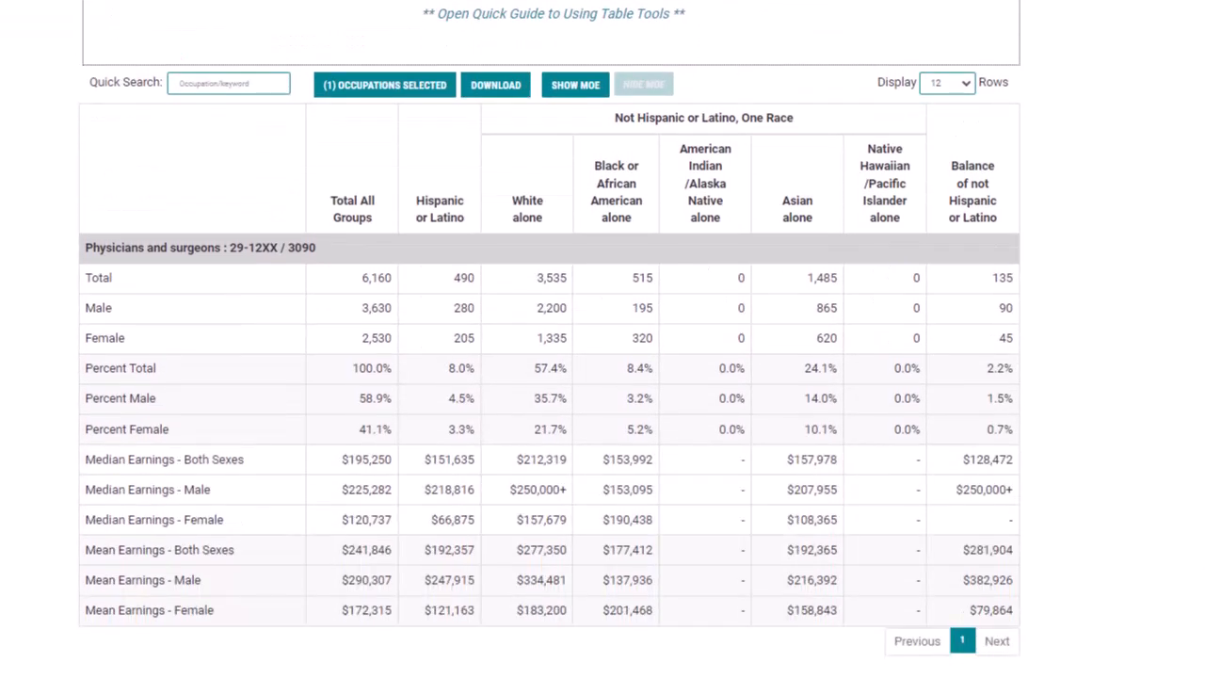
pyautogui.click(448, 520)
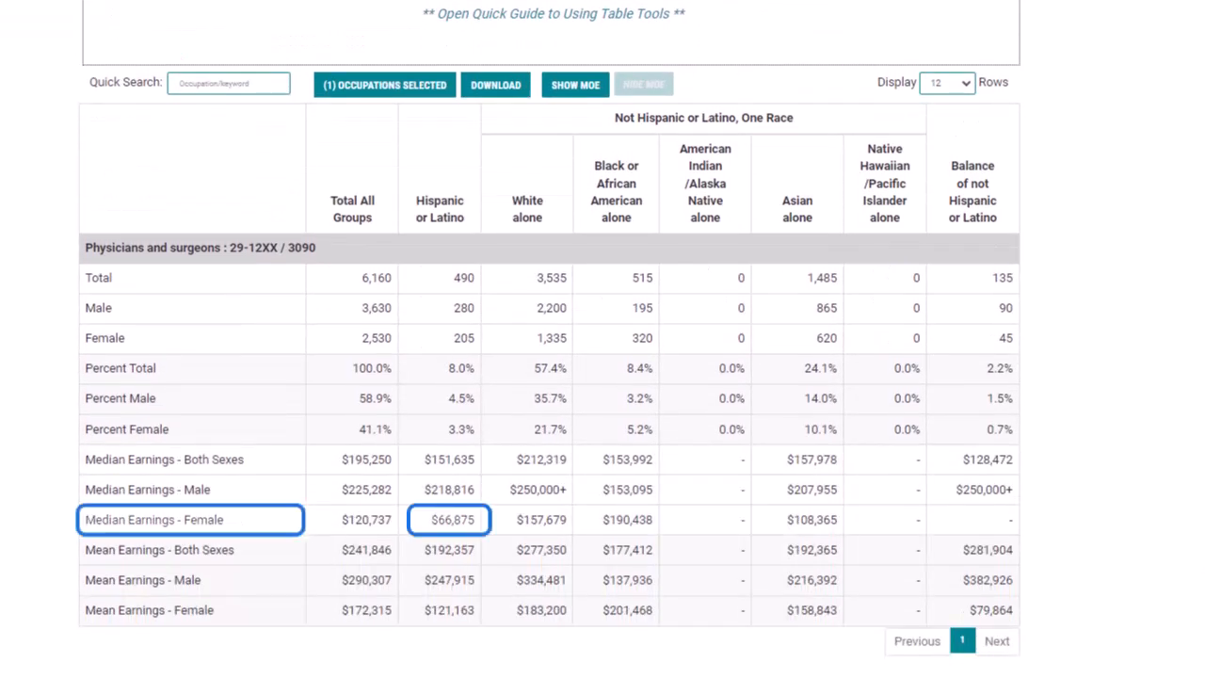